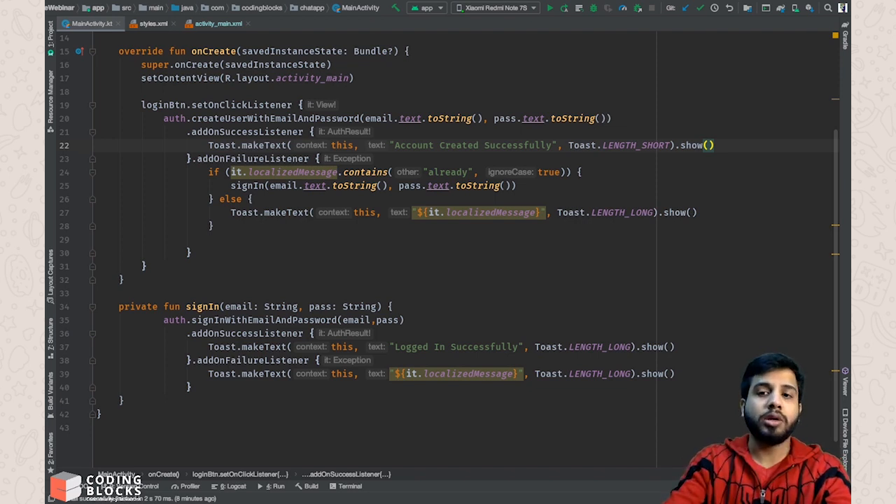
Declare val profileUpdate as a UserProfileChangeRequest in the account-created success handler.
text(val)
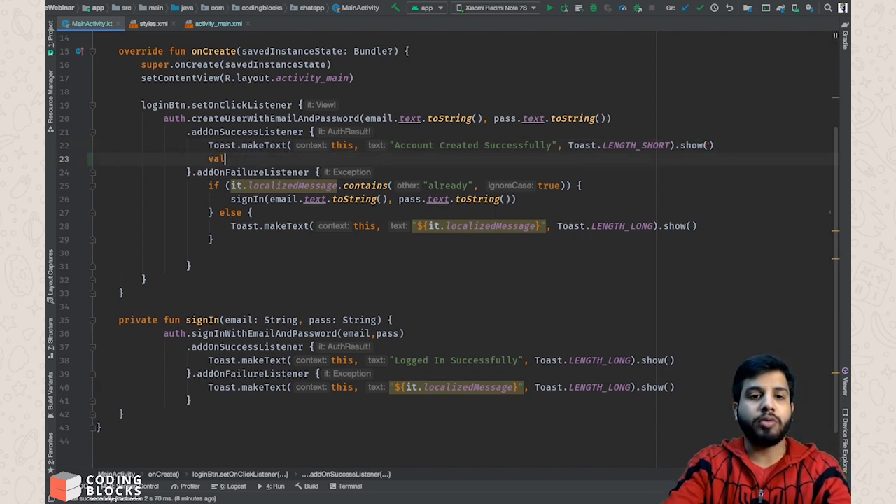
text(profile)
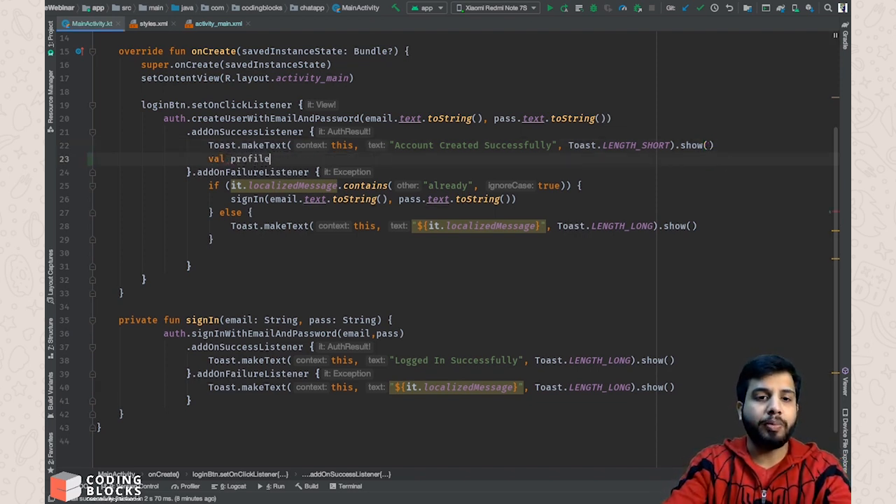
text(Update)
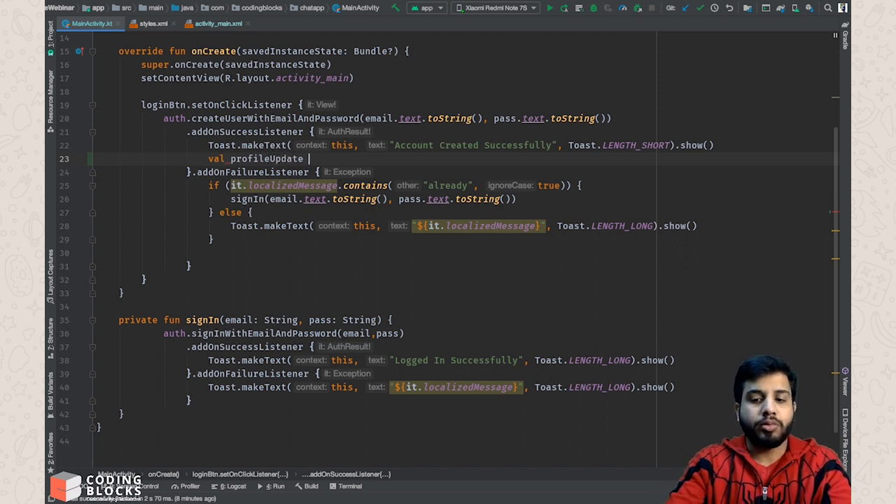
text(= Use)
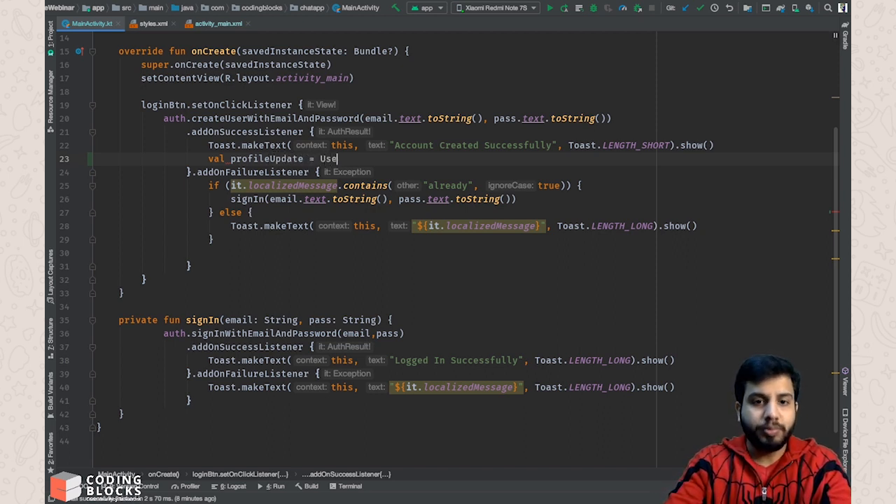
text(r)
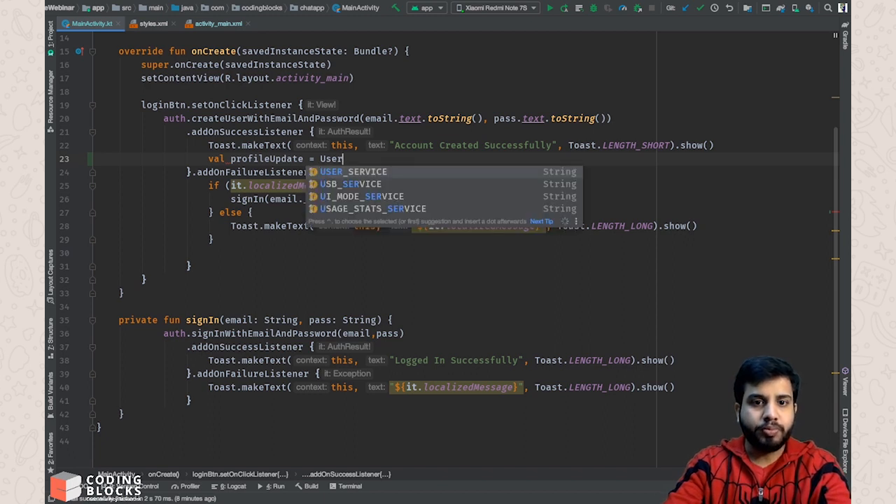
key(Escape)
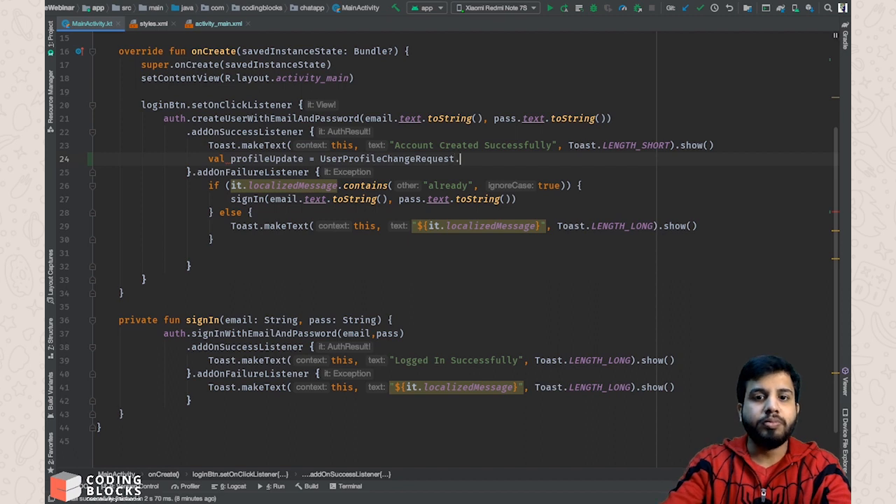
Chain Builder() onto the request and begin the setDisplayName call on a new line.
text(Builder)
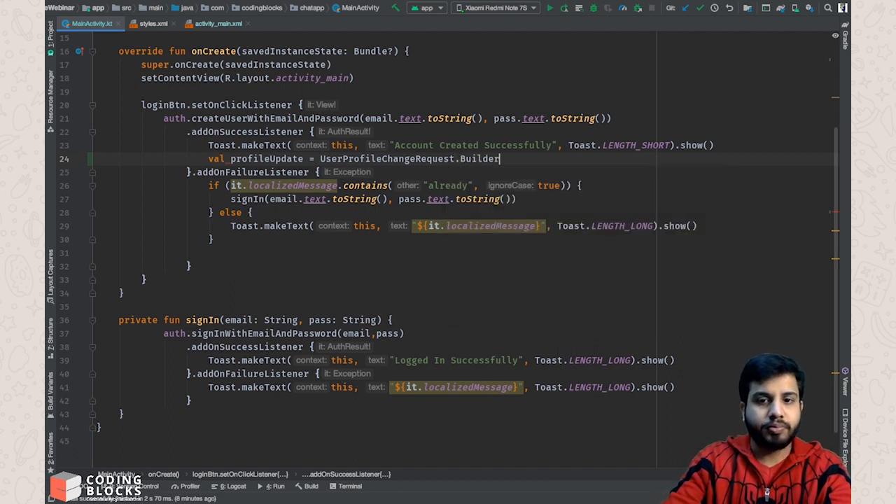
text(().)
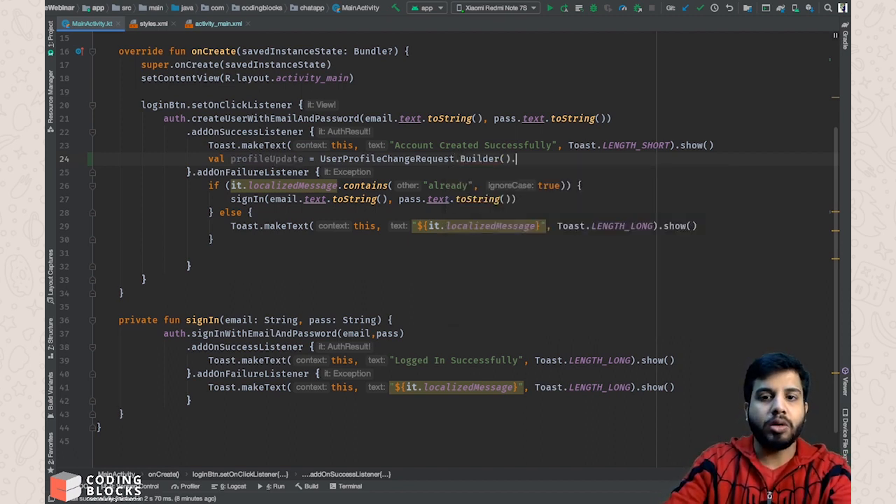
key(enter)
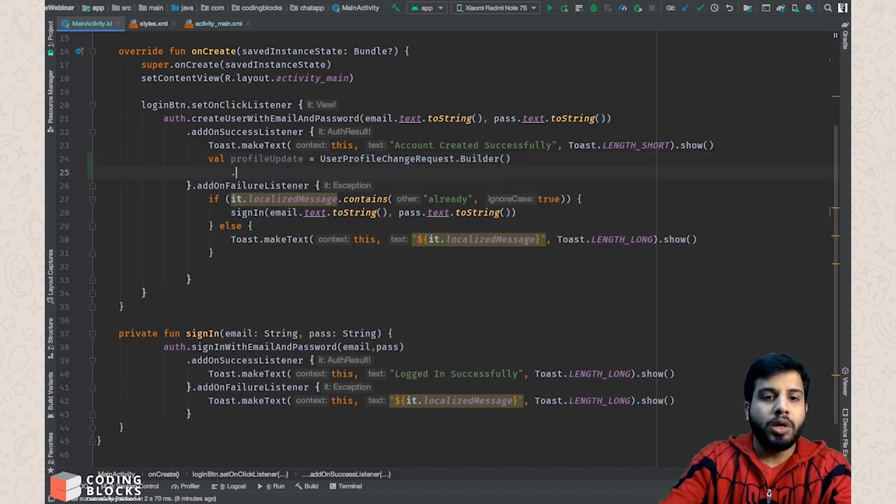
text(.)
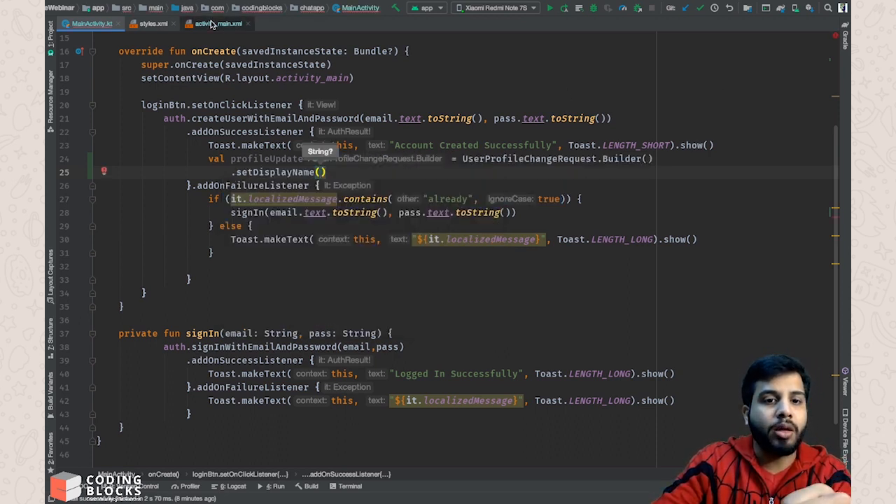
Give the username TextInputEditText android:id="@+id/username" in activity_main.xml and return to MainActivity.kt.
click(217, 22)
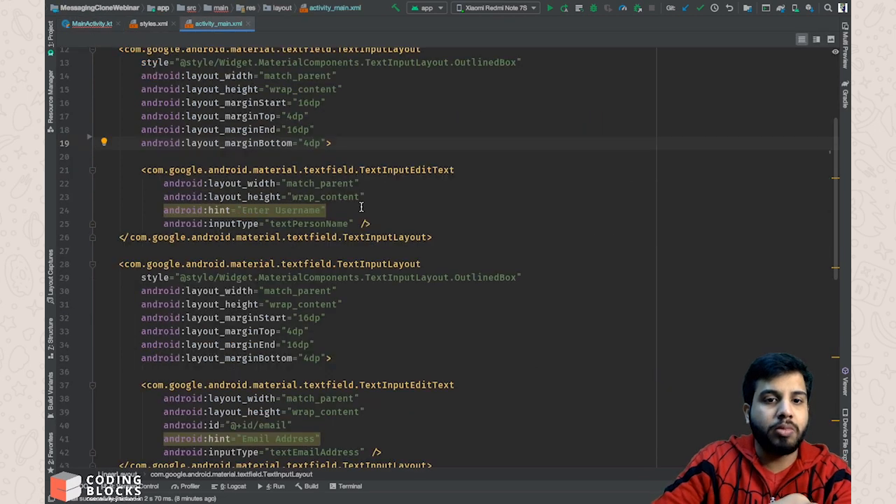
text(id:id="@+id/)
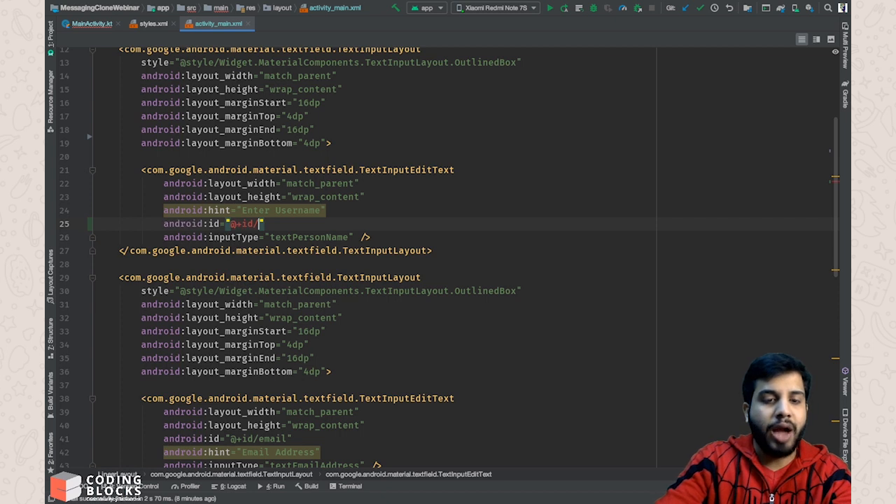
text(username)
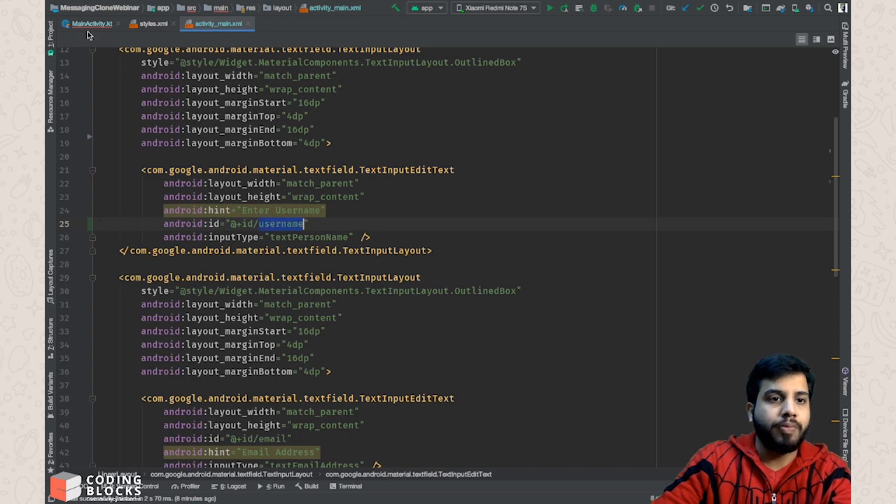
click(92, 23)
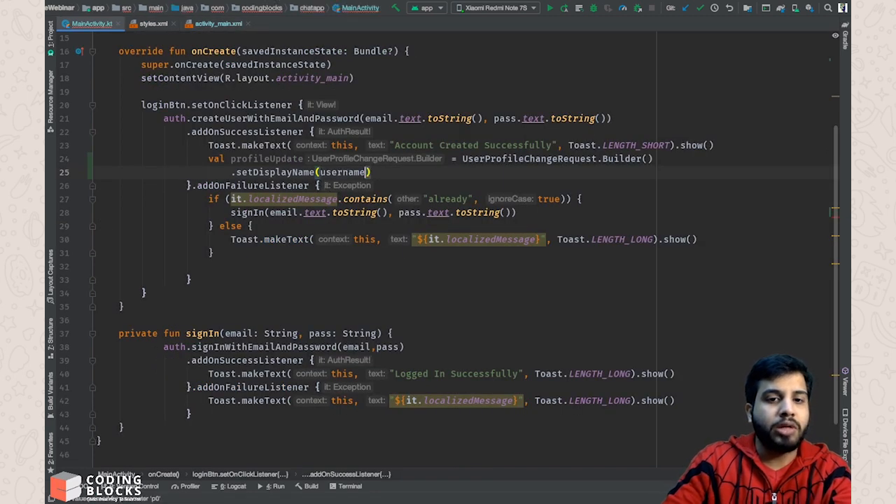
Complete setDisplayName(username.text.toString()) and build the profile request.
text(ed)
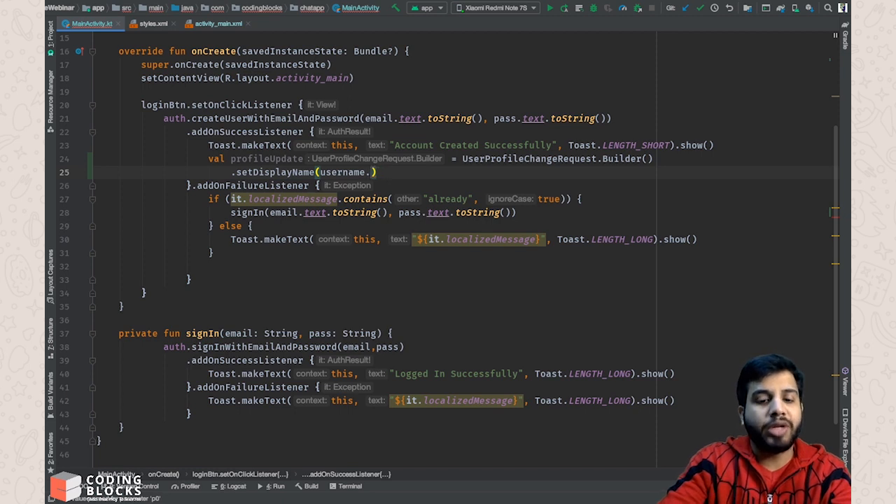
text(text.to)
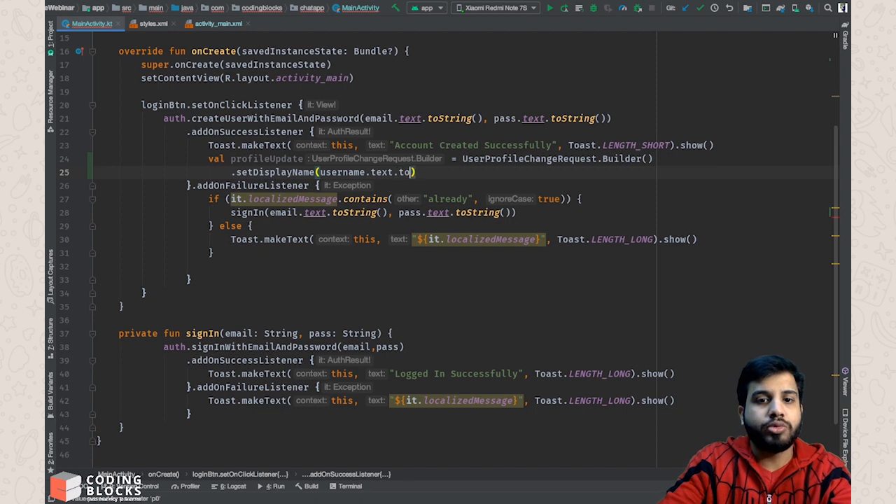
text(String()
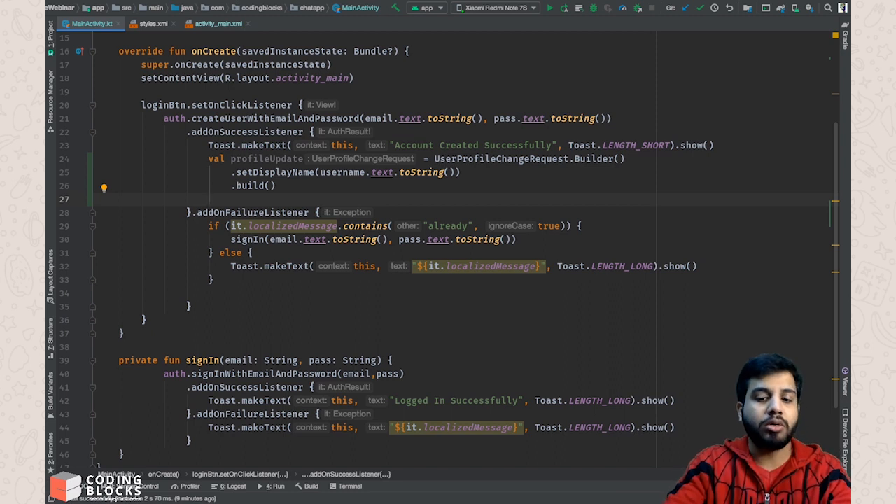
Apply the request with it.user?.updateProfile(profileUpdate).
text(it.user.)
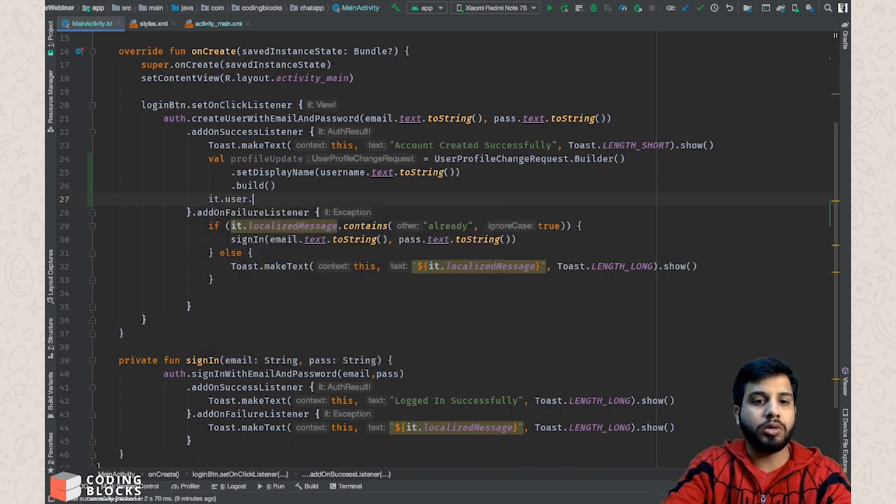
text(updateProfile()
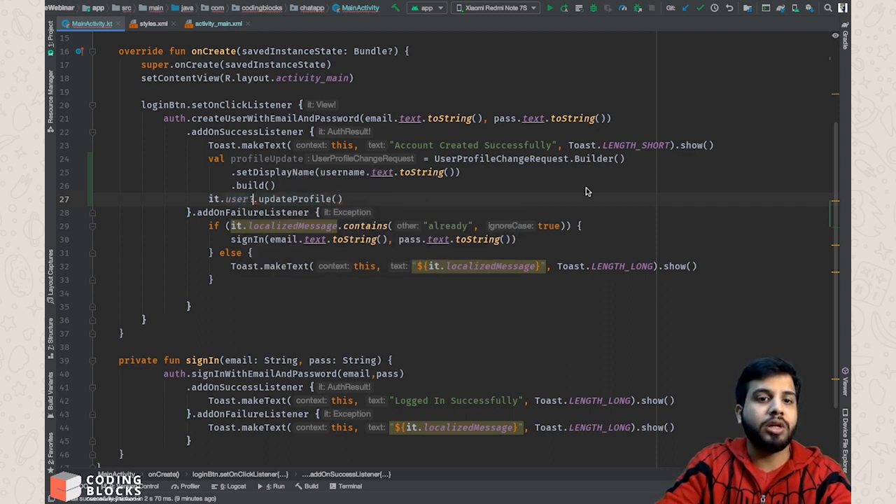
text(p)
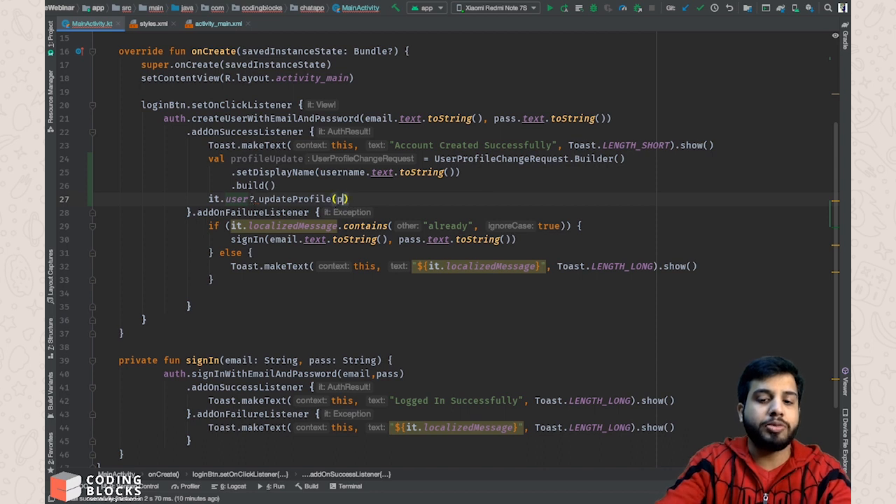
text(rofileUpdate)
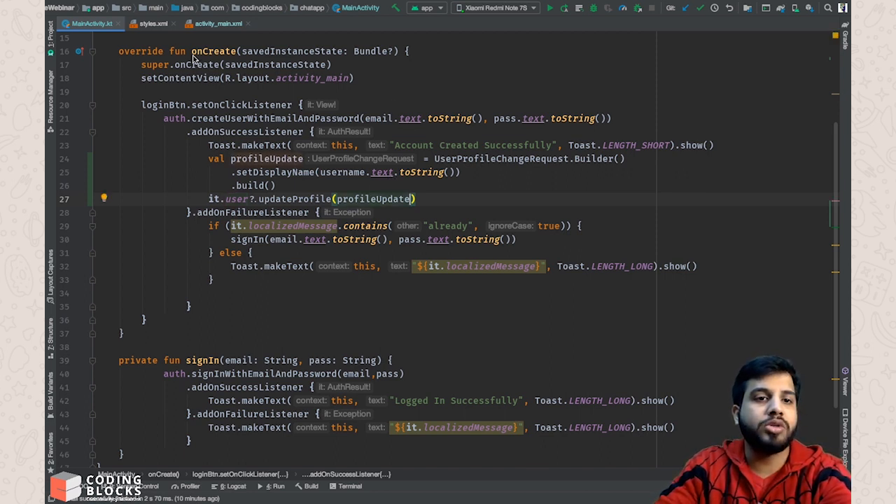
mouse_move(70, 72)
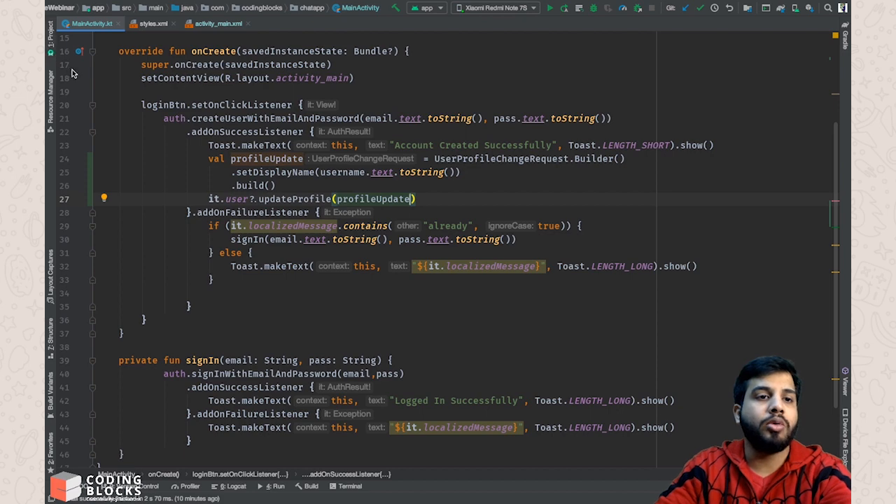
Create a new empty Kotlin activity ChatActivity with activity_chat layout in the com.codingblocks.chatapp package.
click(51, 31)
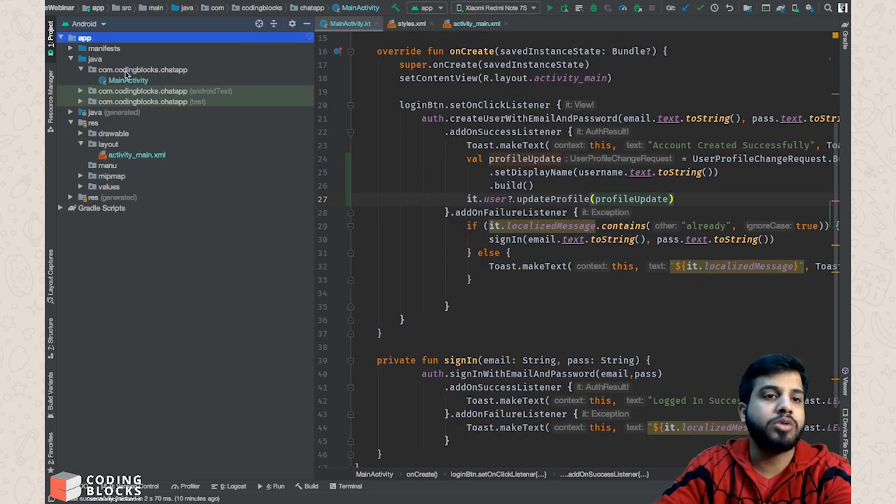
click(143, 70)
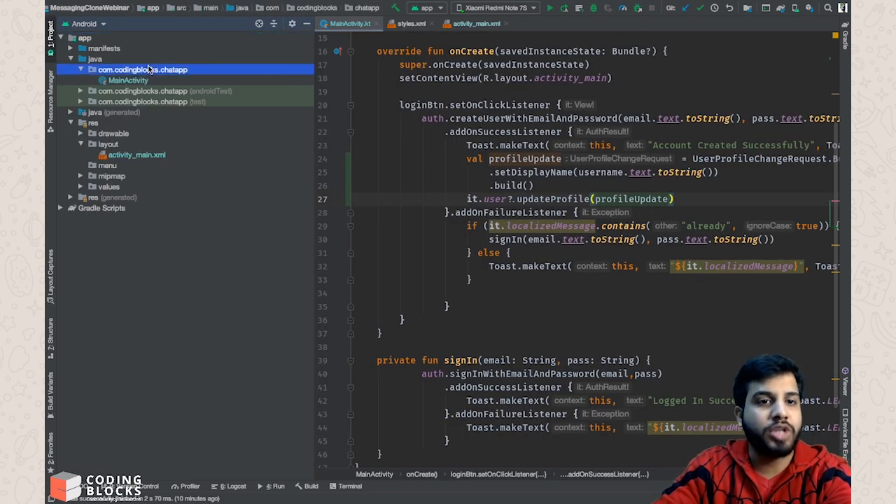
right_click(143, 70)
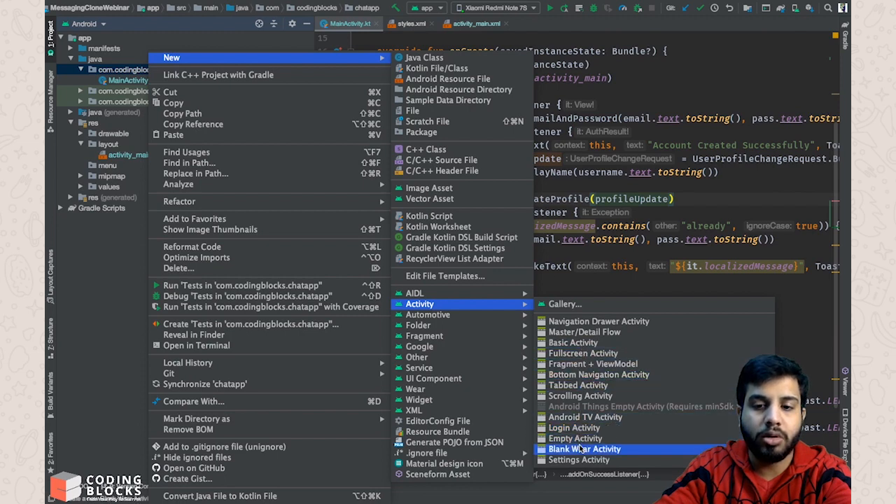
click(576, 439)
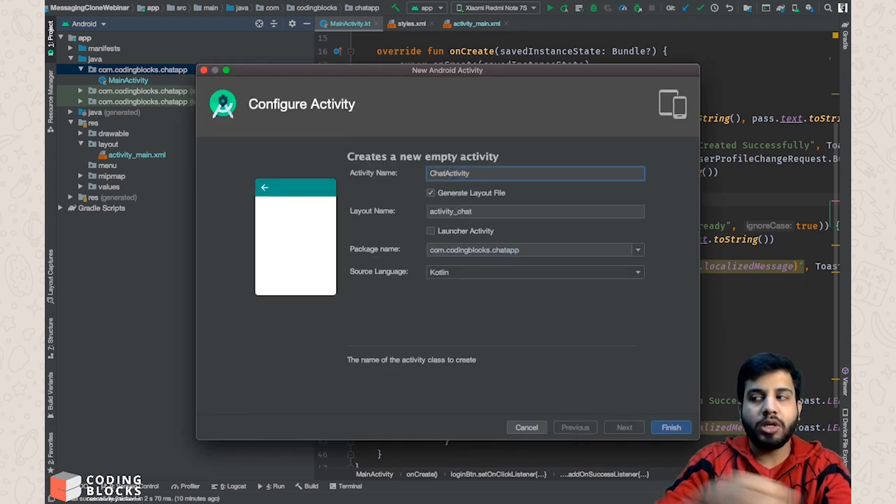
mouse_move(671, 427)
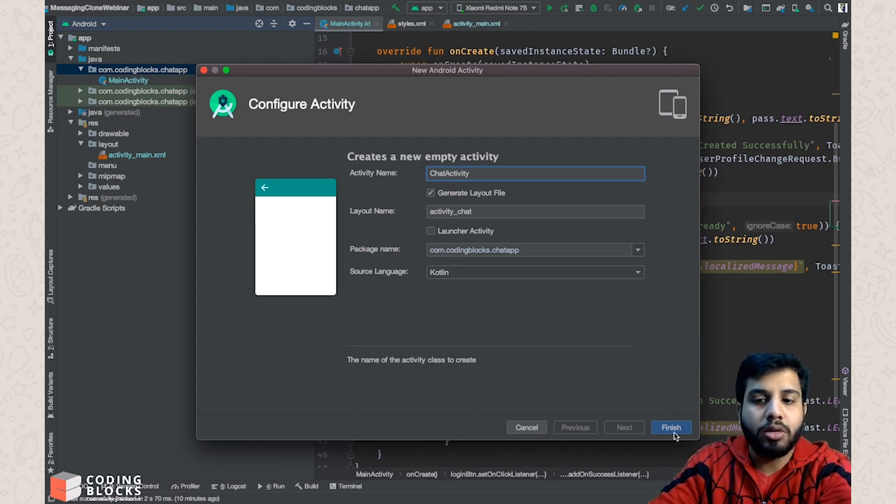
click(670, 427)
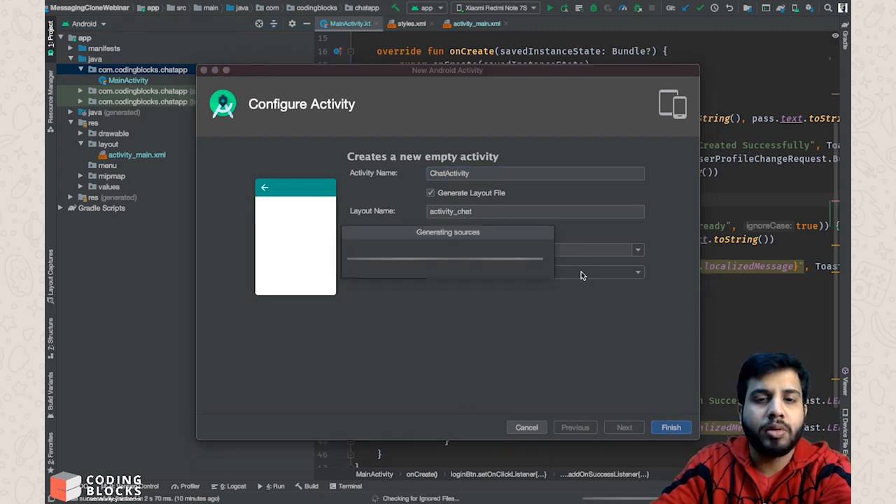
click(670, 428)
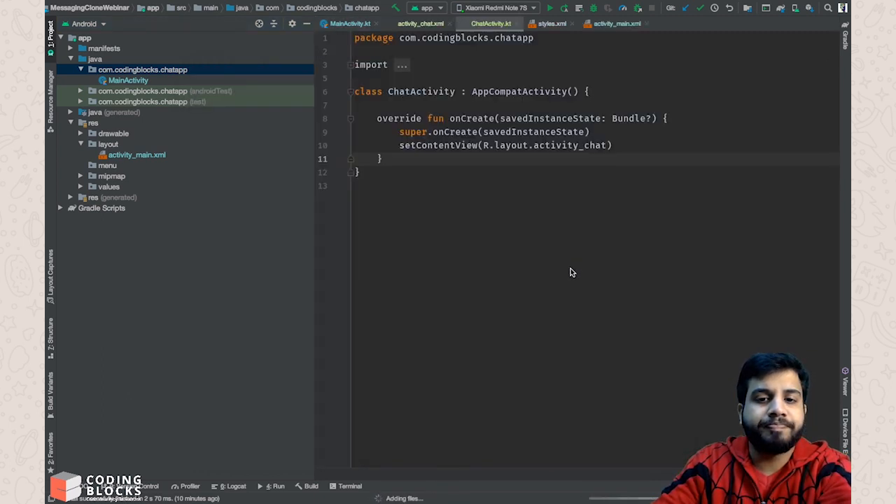
Start an auth.addAuthStateListener block in MainActivity's onCreate below setContentView.
click(350, 22)
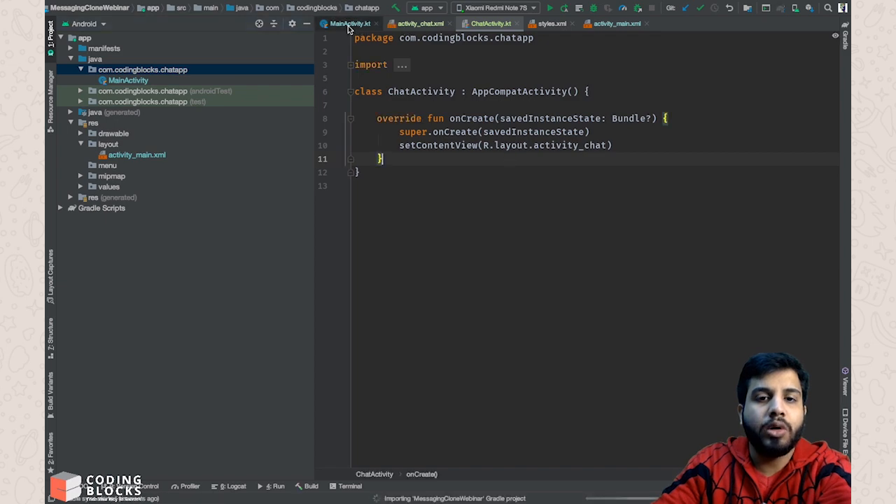
click(349, 22)
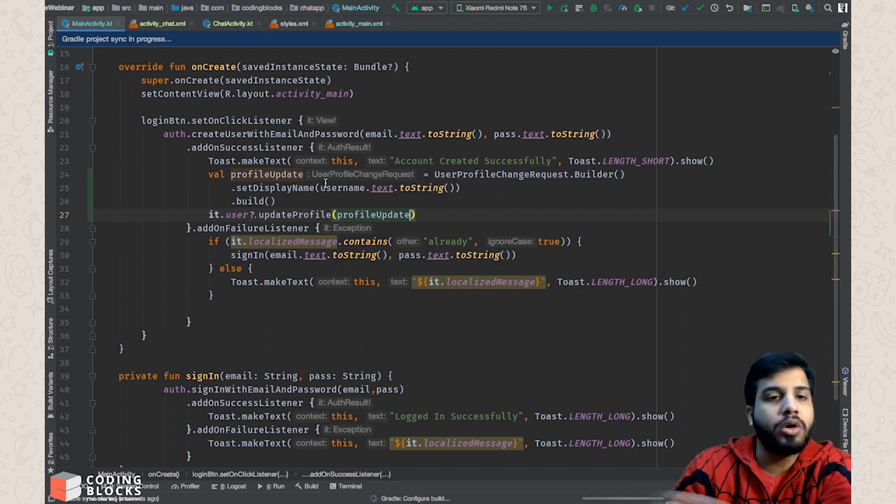
click(359, 92)
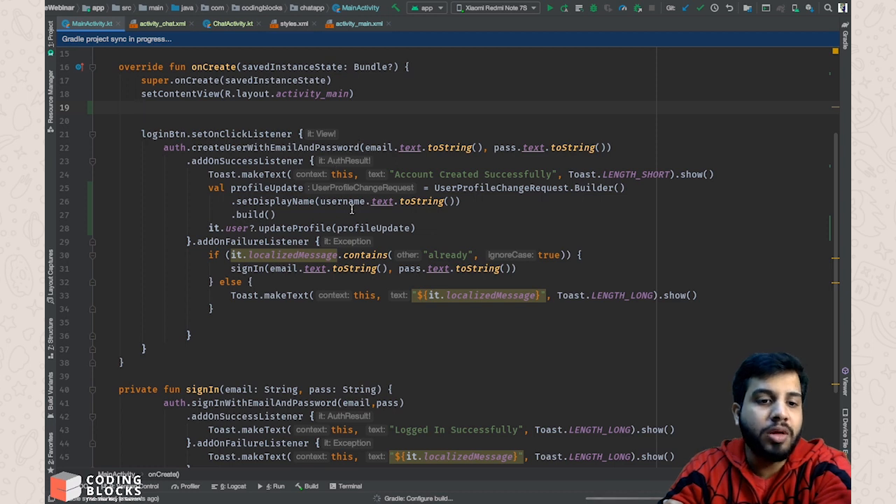
scroll(down, 3)
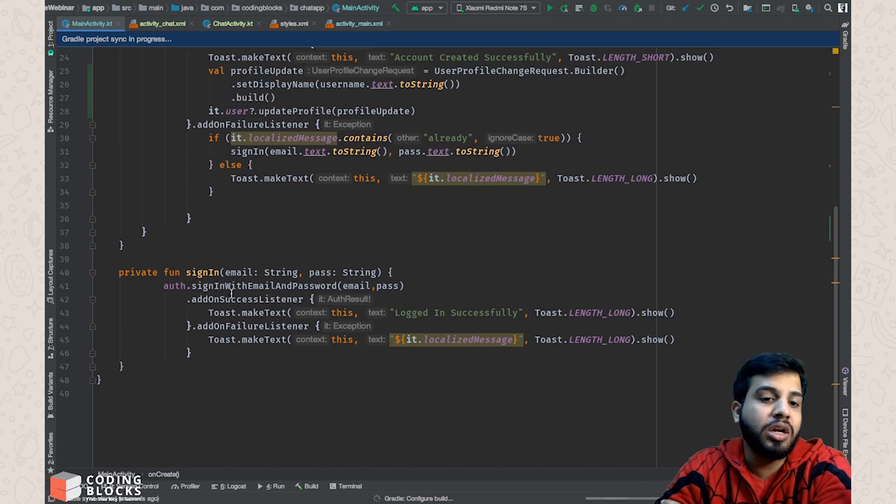
scroll(up, 3)
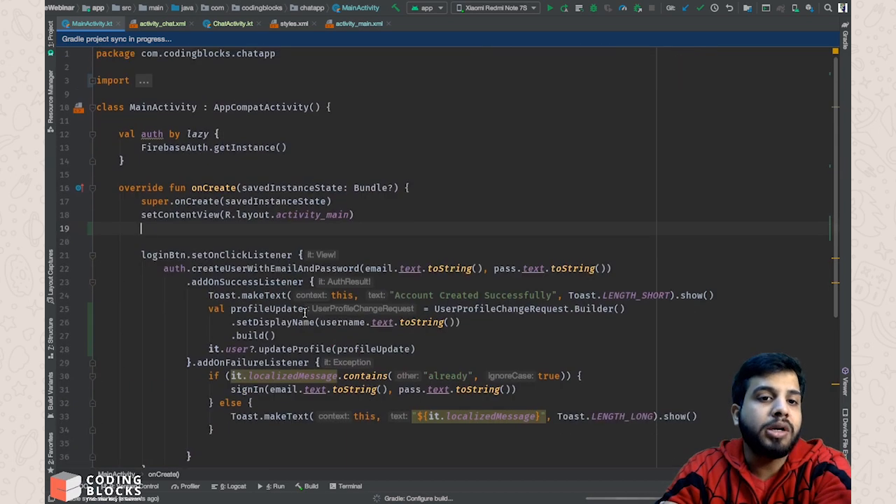
key(enter)
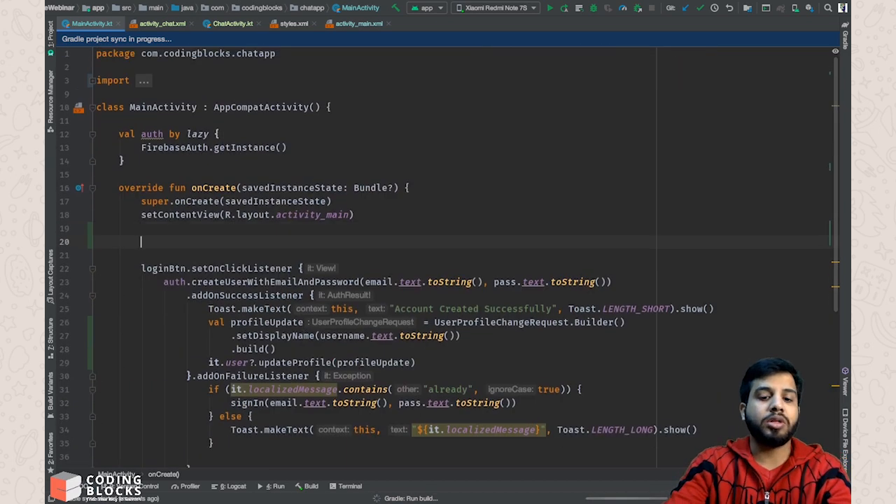
text(auth.)
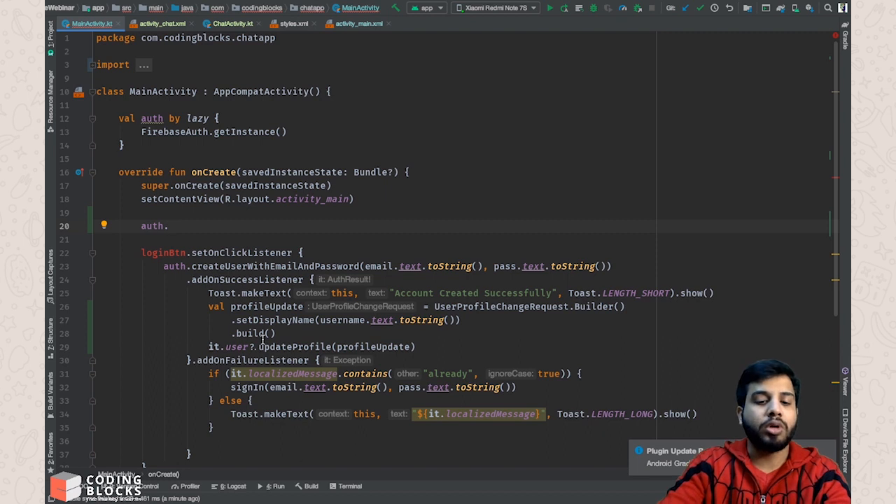
text(aut)
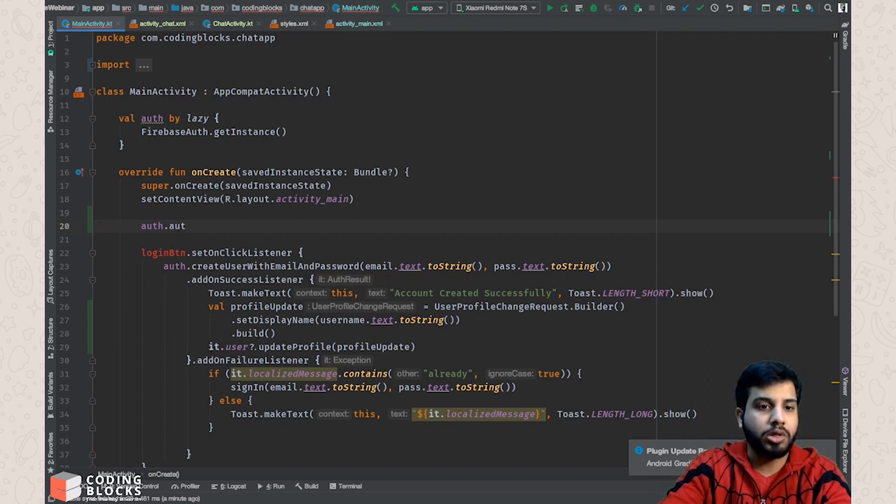
text(h)
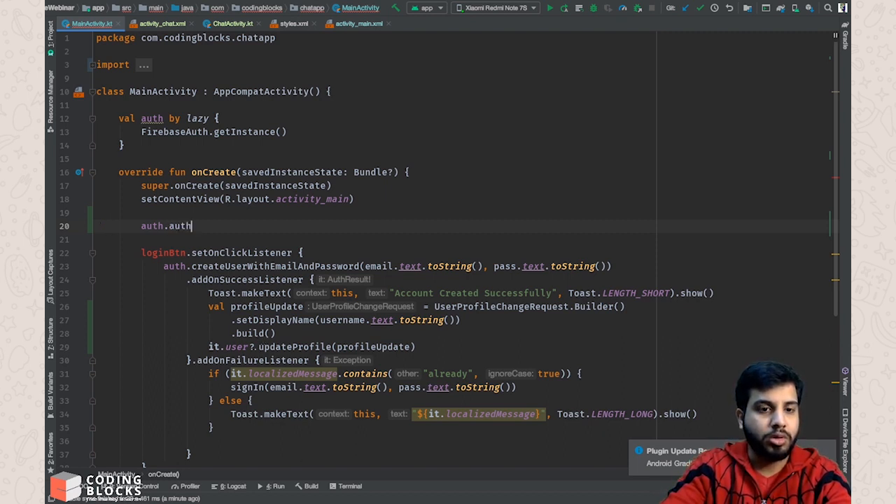
key(BackSpace)
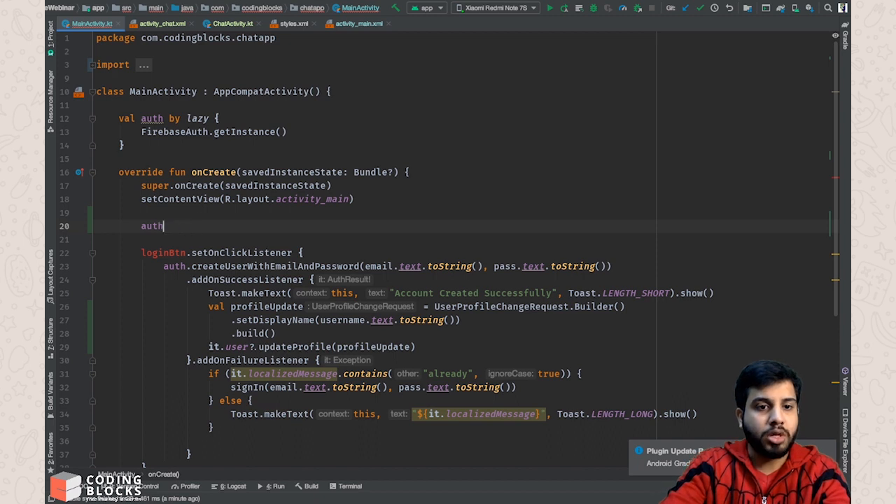
text(.addAuthStateListener {)
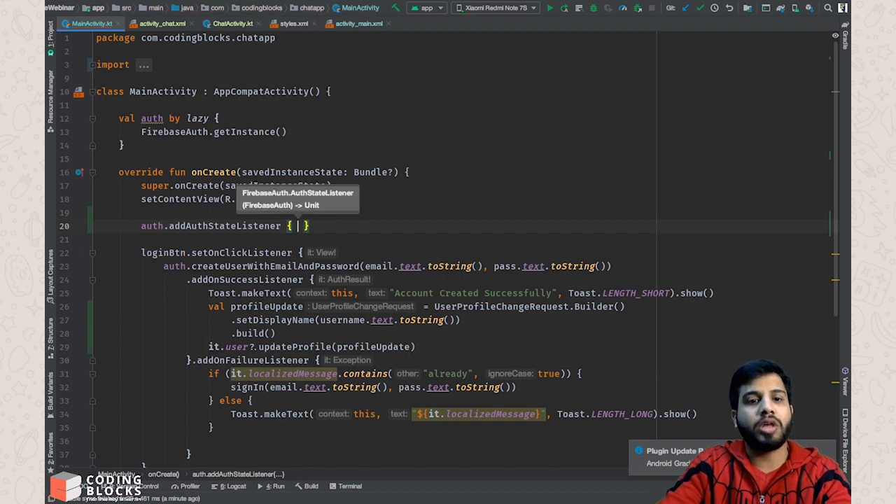
Add the check if(it.currentUser != null) inside the listener.
text(start)
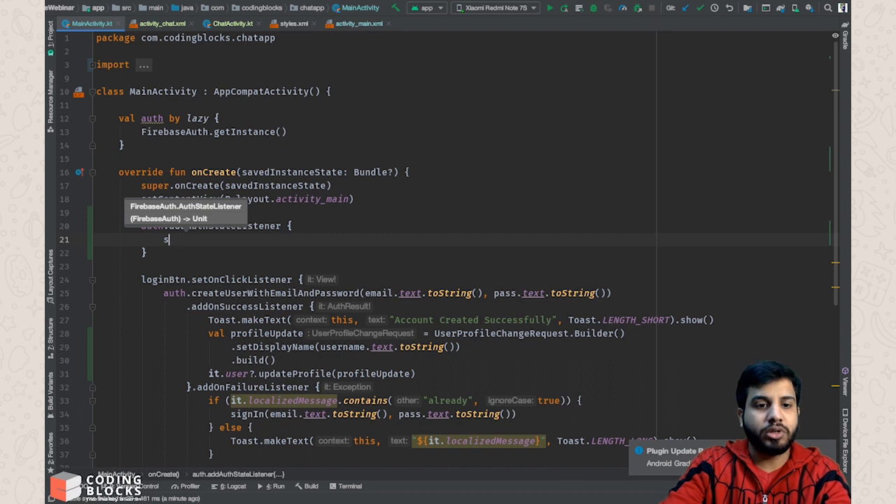
text(if()
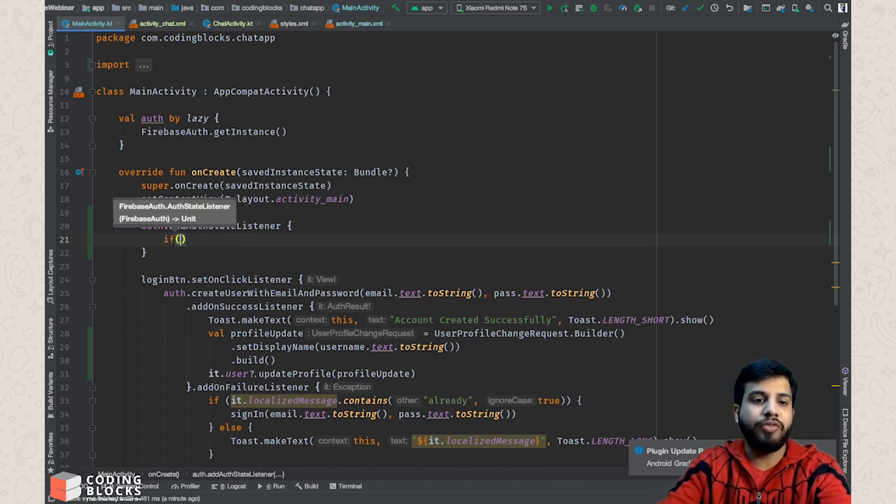
text(a)
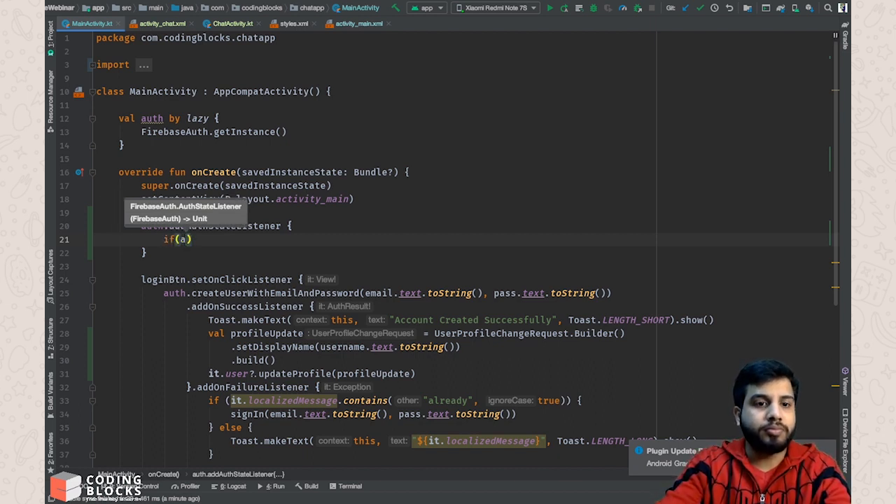
text(u)
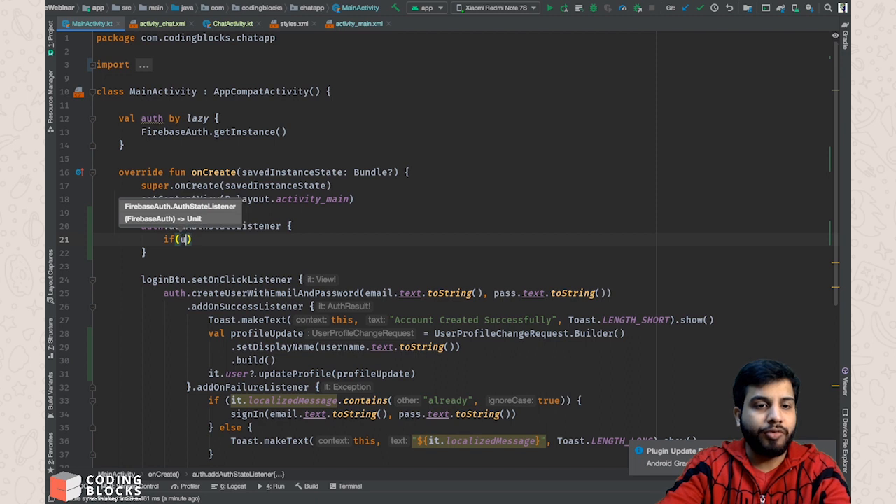
text(it.)
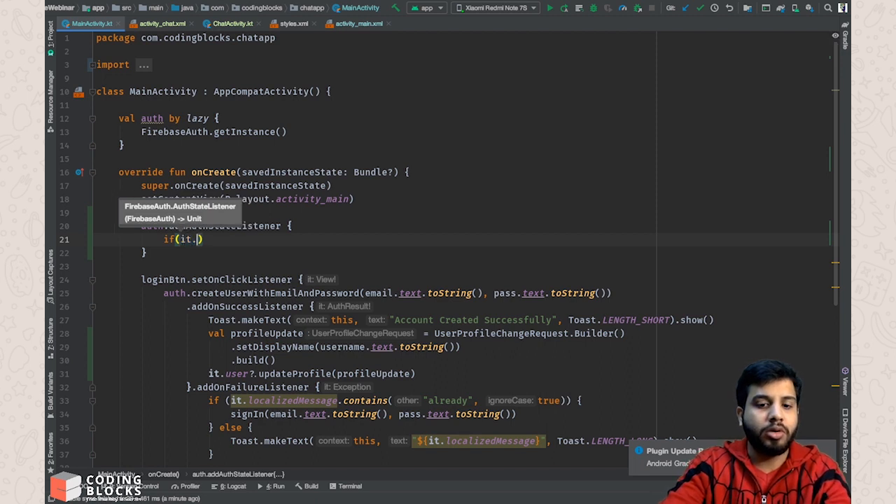
text(a)
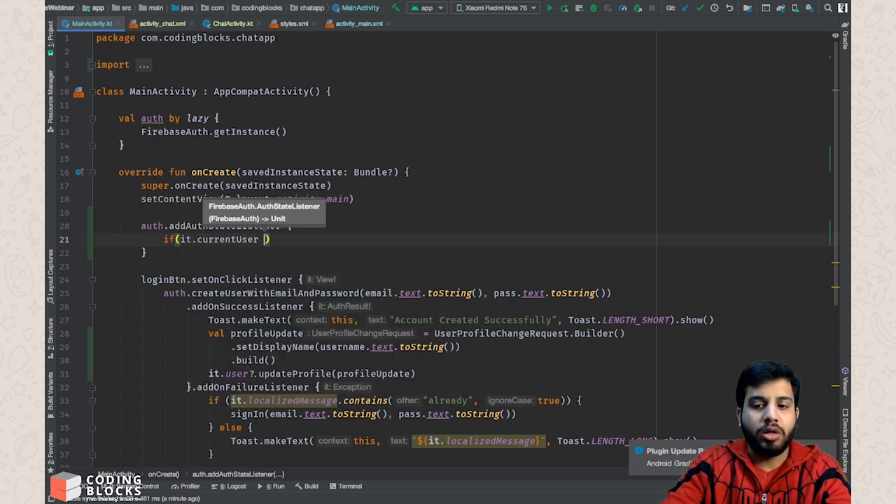
text(!= null)
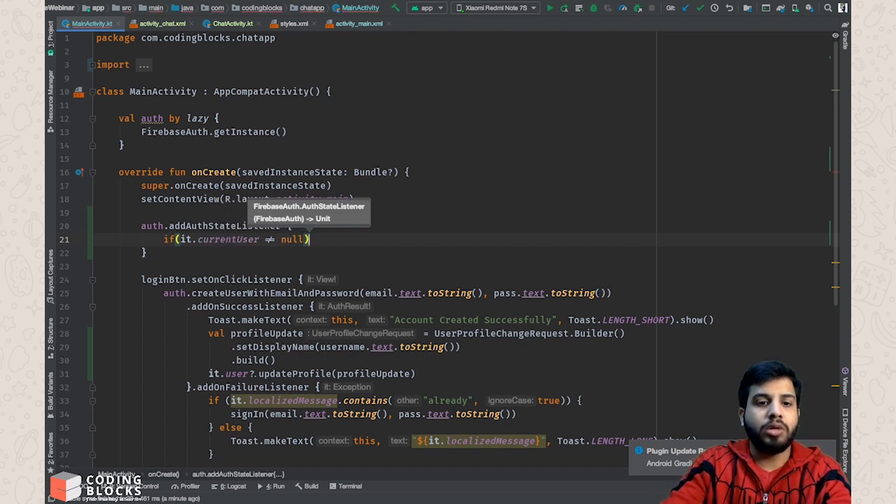
Start ChatActivity via startActivity(Intent(this, ChatActivity::class.java)) with the Intent import.
text(startAc)
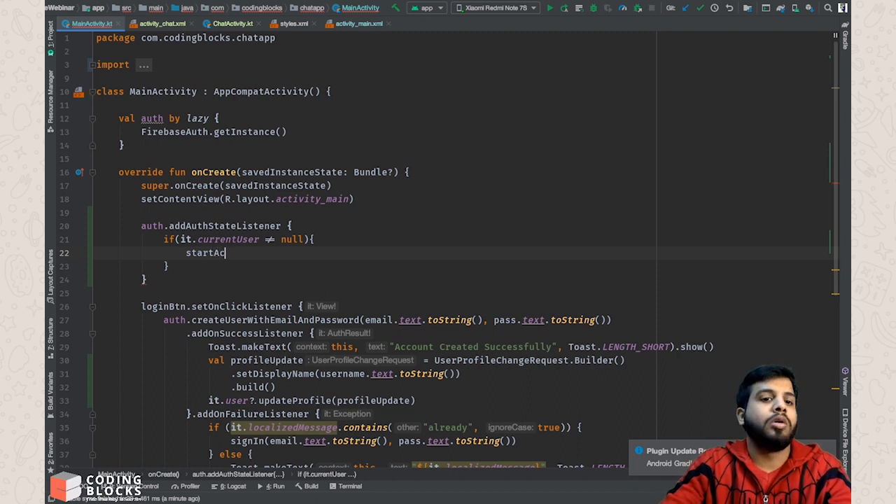
text(tivity())
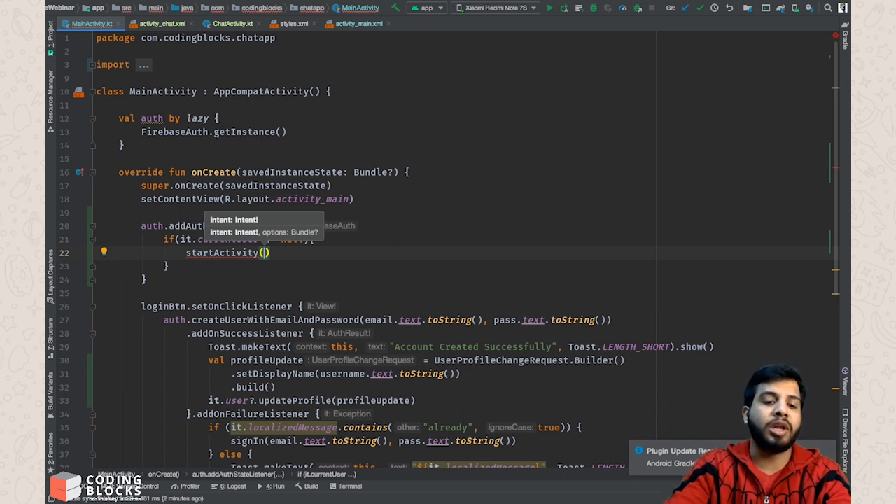
text(ntent()
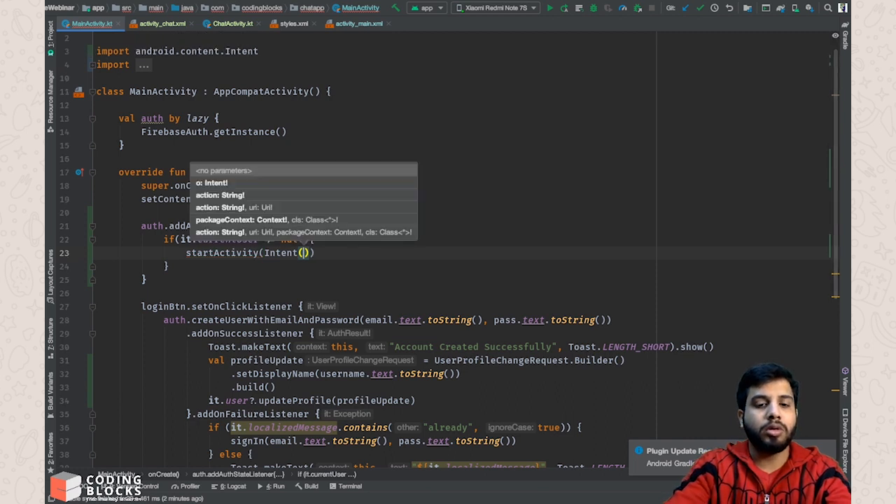
text(this,)
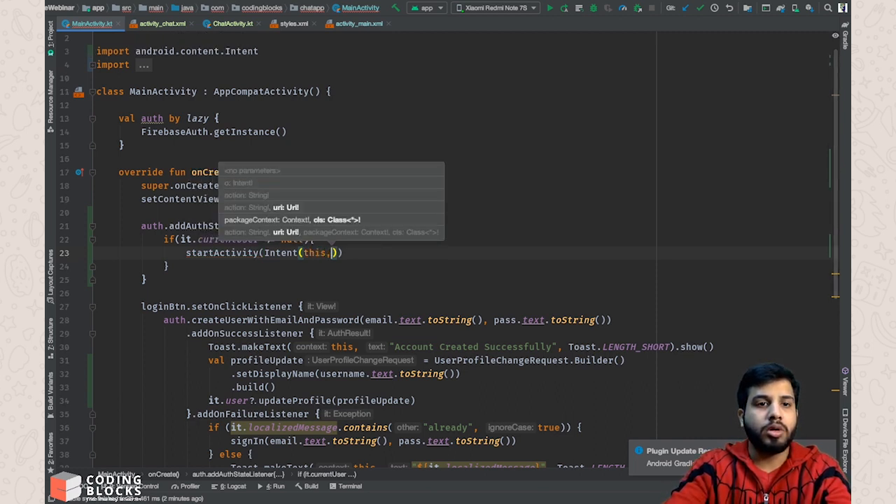
text(ChatActivity::c)
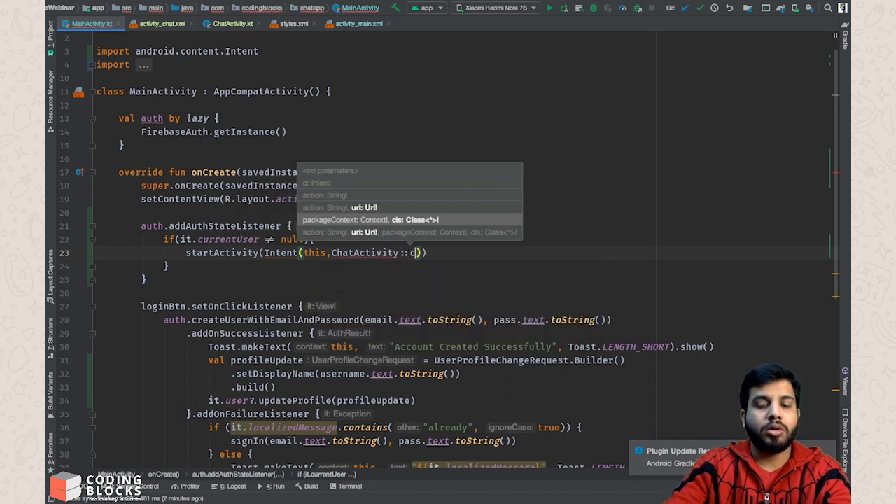
text(lass.java)
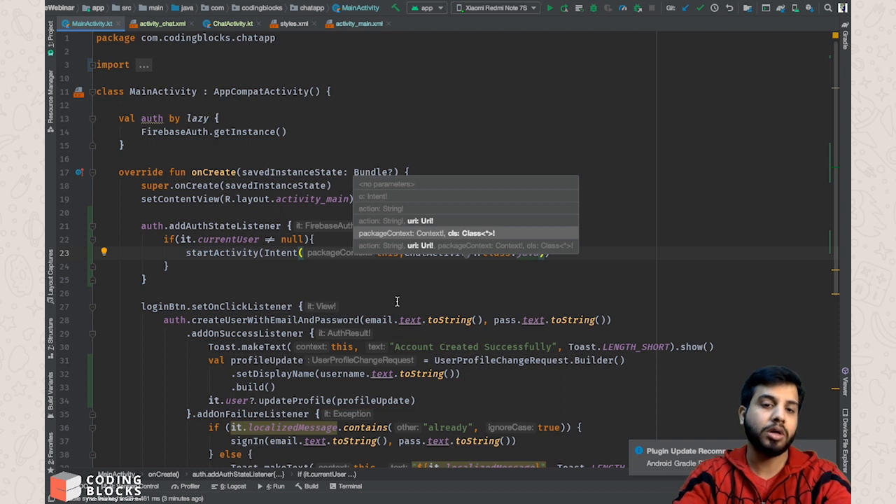
mouse_move(240, 36)
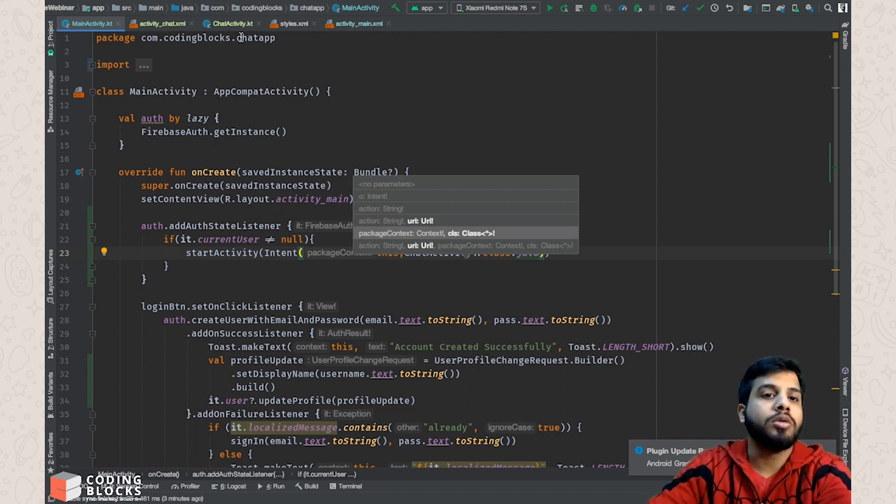
Switch the editor to the ChatActivity.kt source file.
click(231, 22)
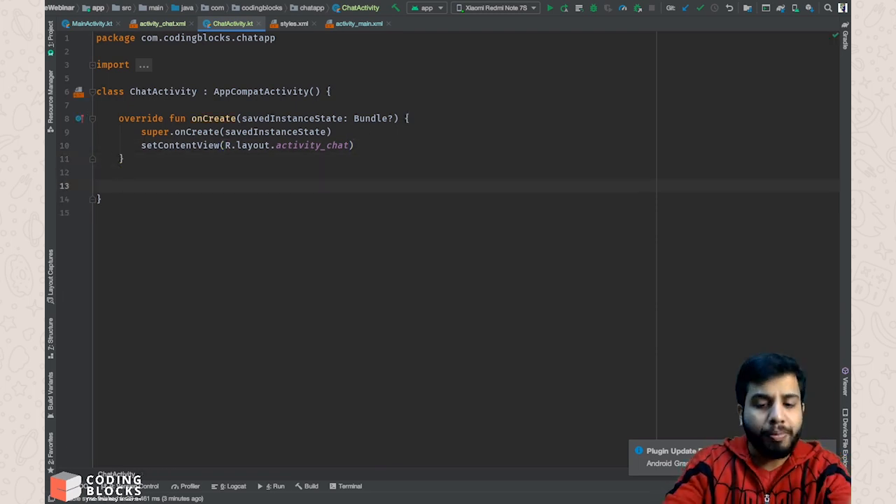
Override onCreateOptionsMenu in ChatActivity.
text(on)
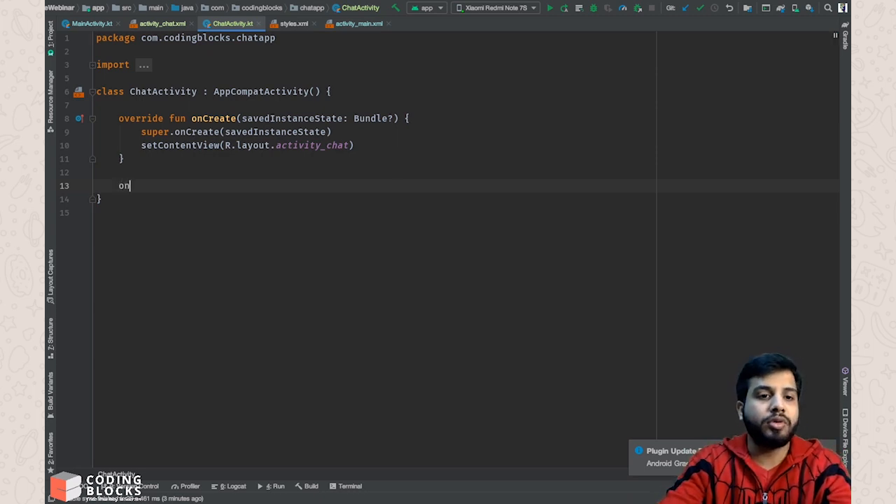
text(c)
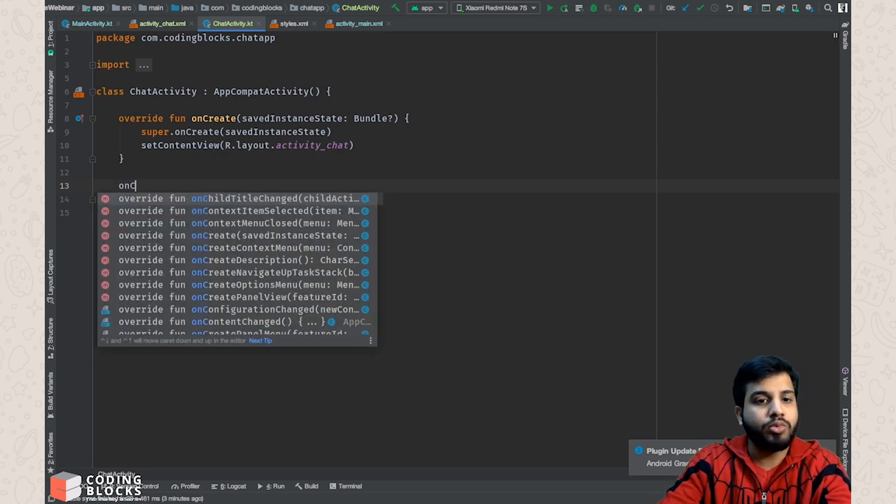
text(reaop)
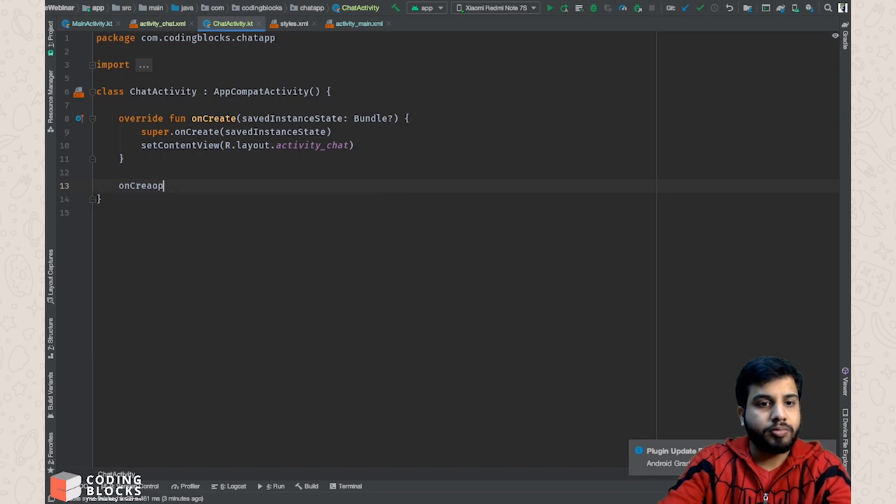
text(O)
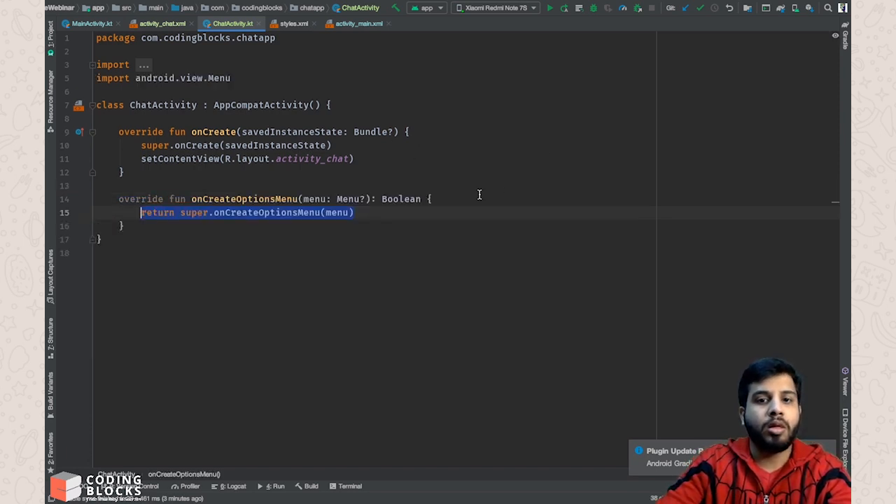
text(me)
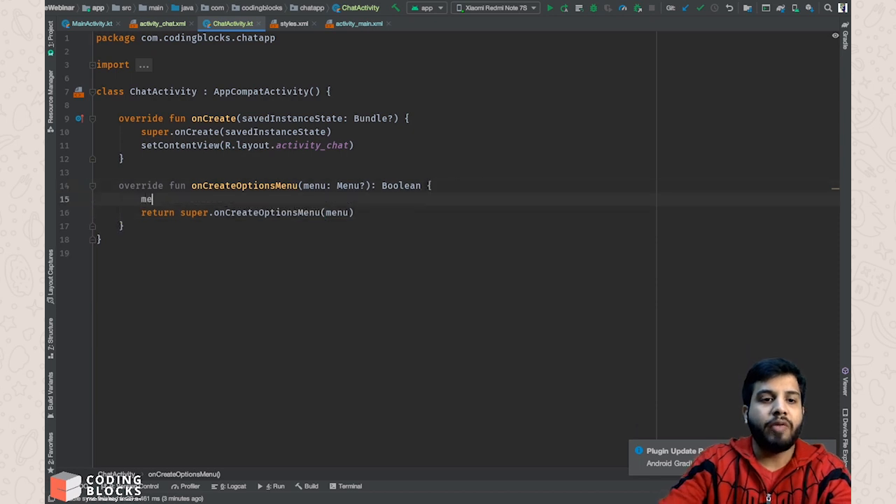
text(nuInflater.me)
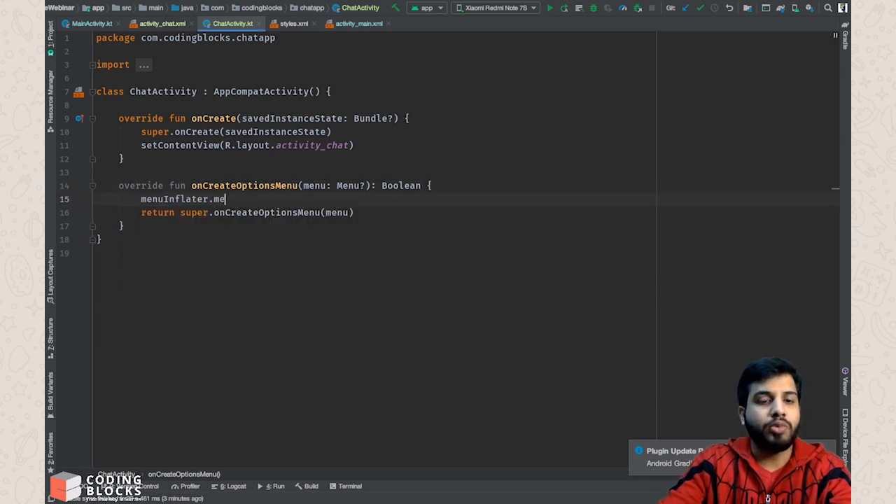
key(Backspace)
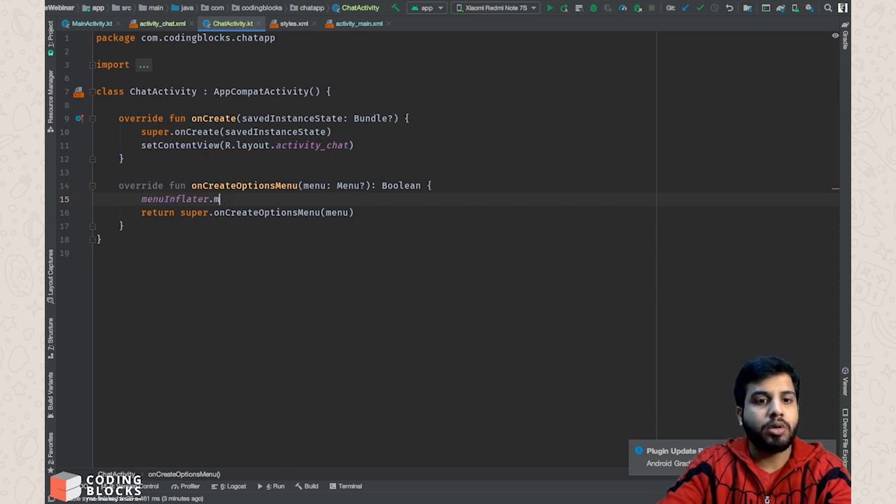
Inflate R.menu.chat_menu into the menu and create the missing chat_menu.xml resource file.
text(inflate()
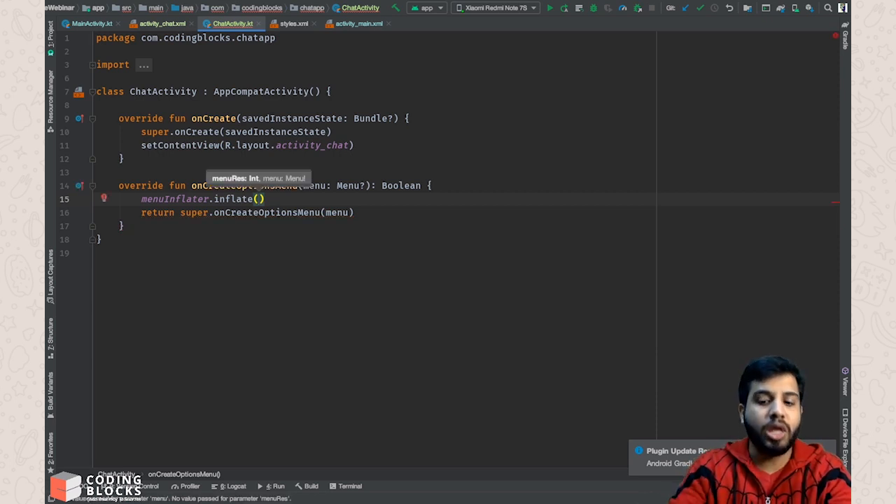
text(R.menu.)
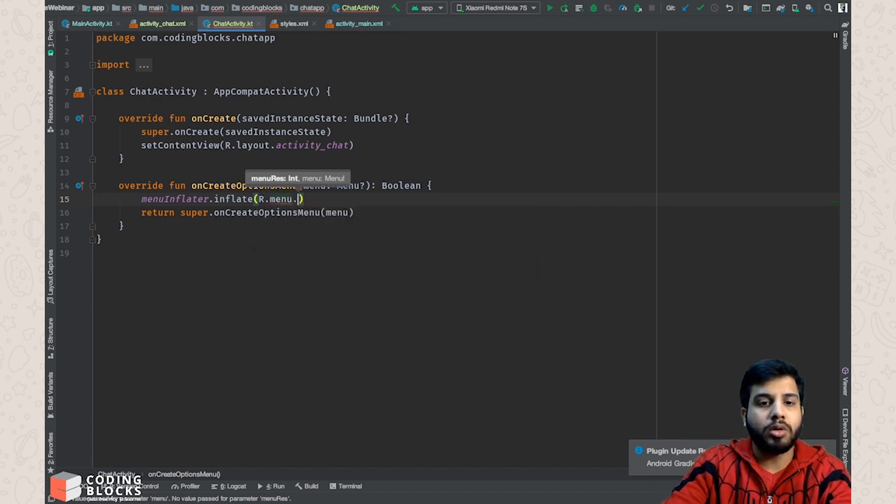
text(c)
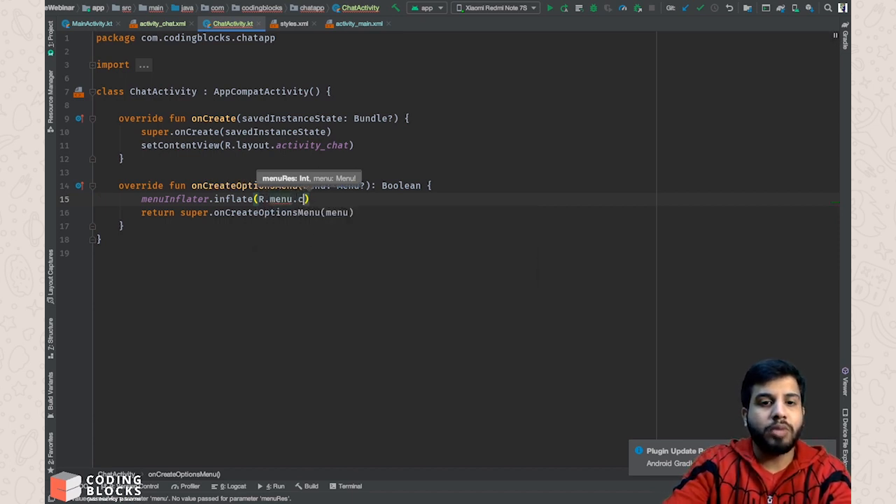
text(hat_menu,)
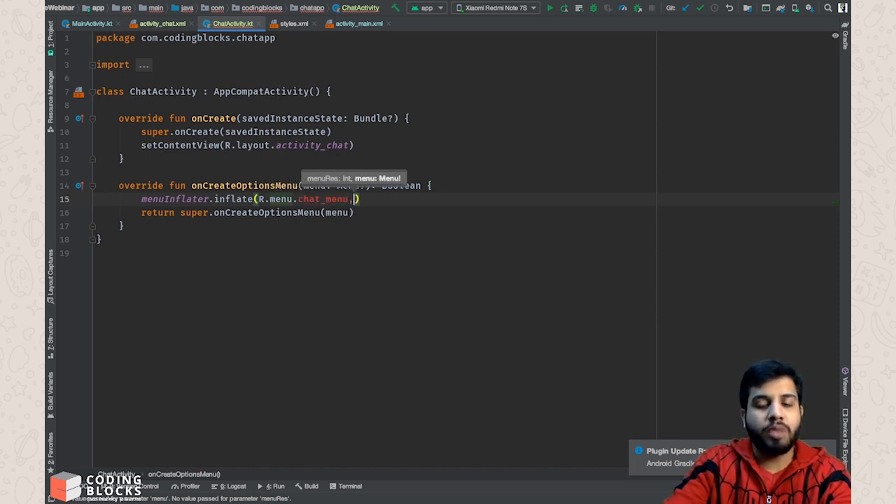
text(menu)
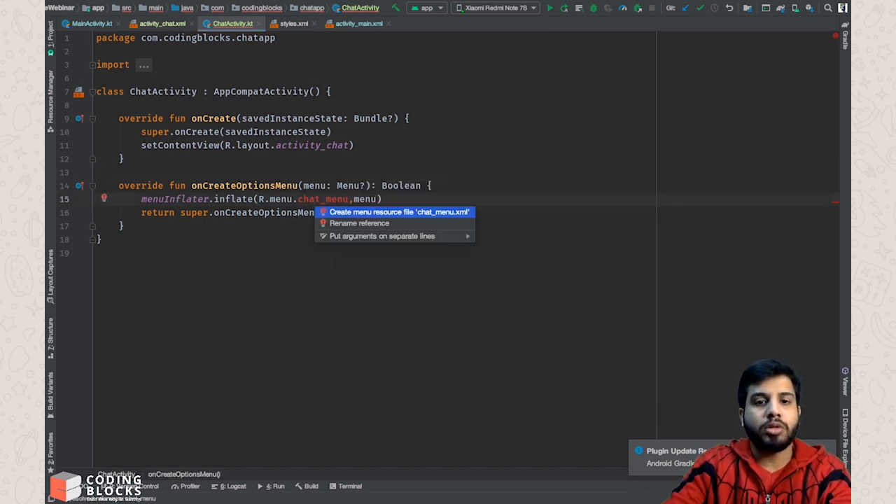
click(400, 211)
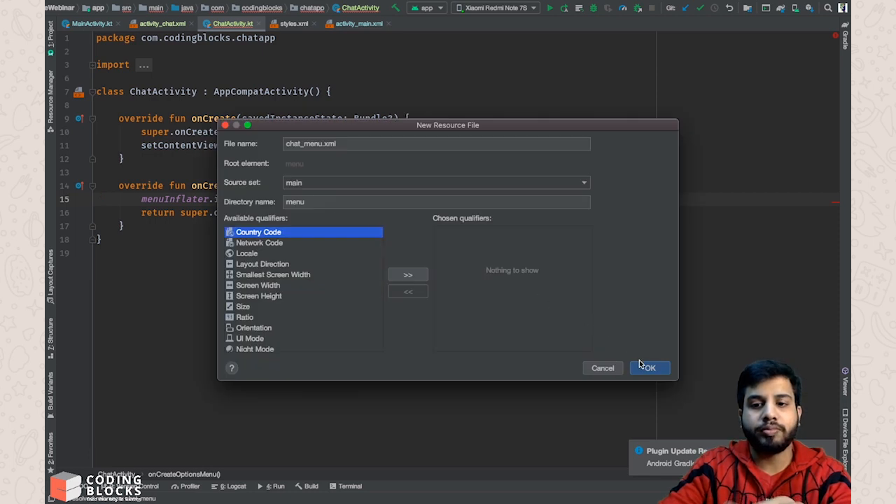
click(650, 367)
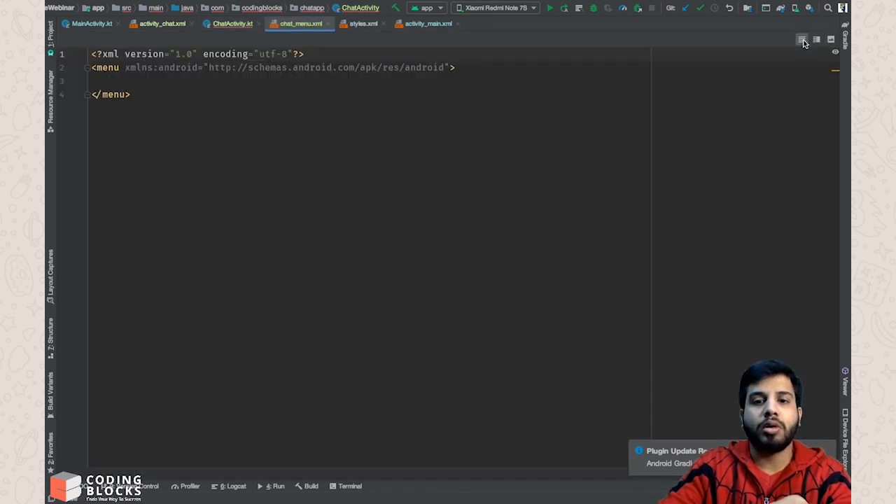
Add a 'Log Out' item with id logout to chat_menu.xml and return to ChatActivity.kt.
key(enter)
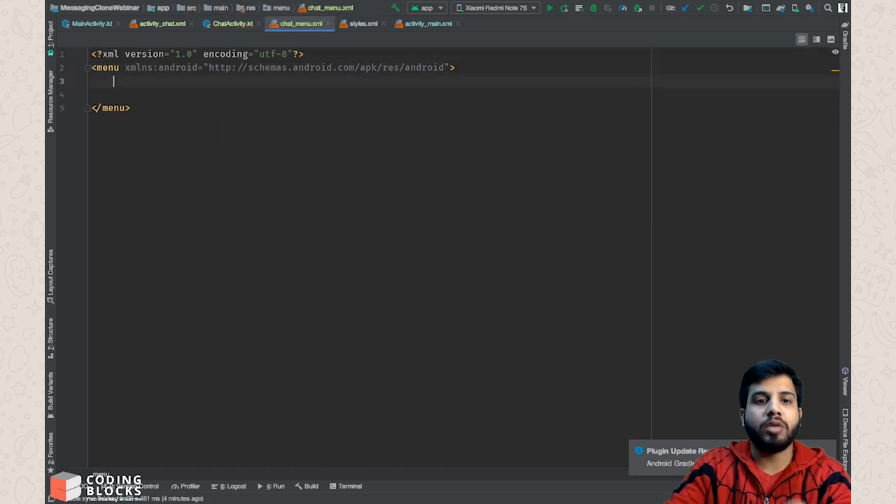
text(<item)
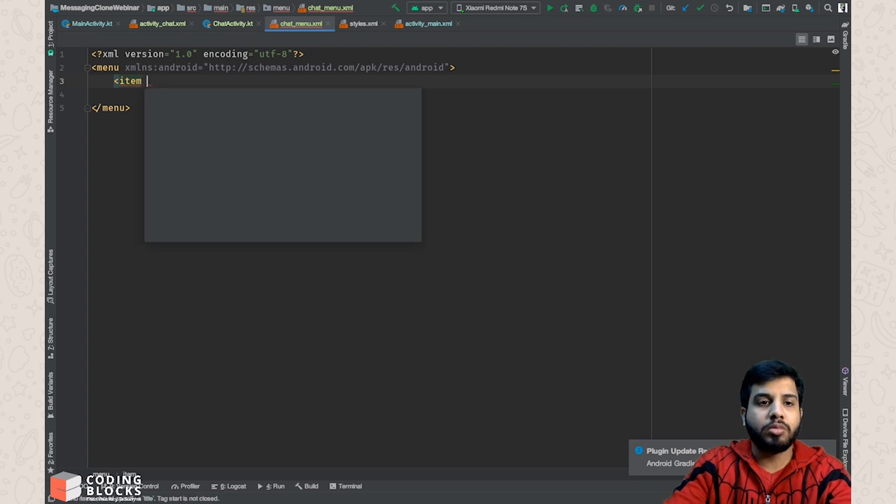
text(android:title="Log Out)
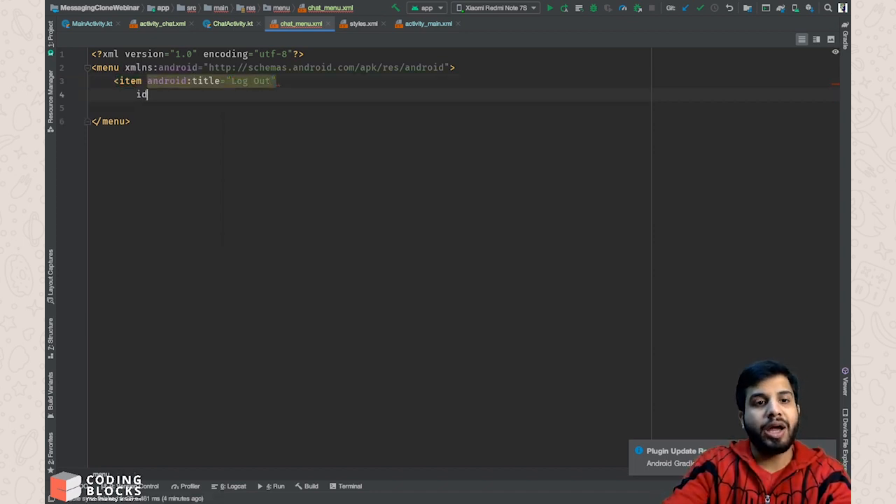
text(android:id="@+id/lo")
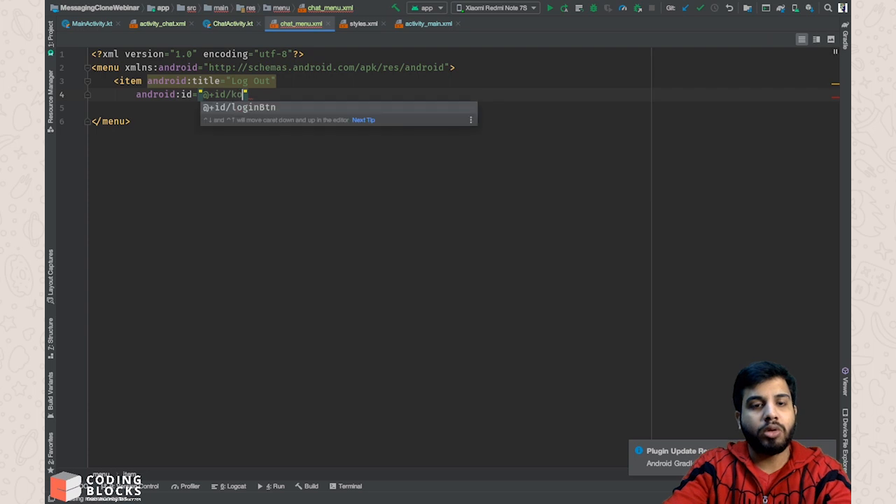
key(Backspace)
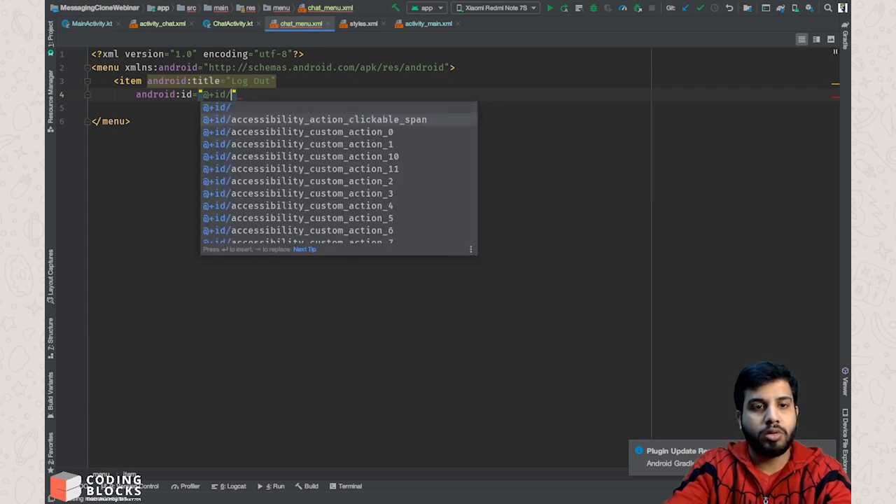
text(logout)
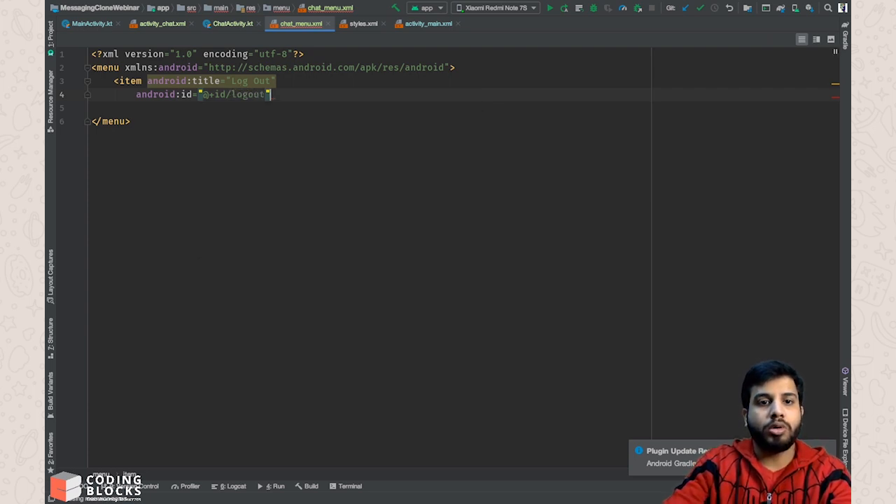
text(/>)
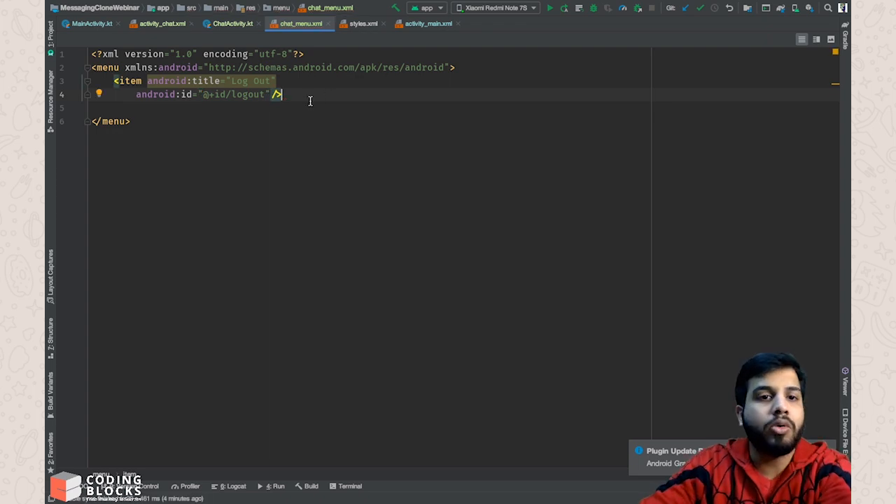
click(233, 22)
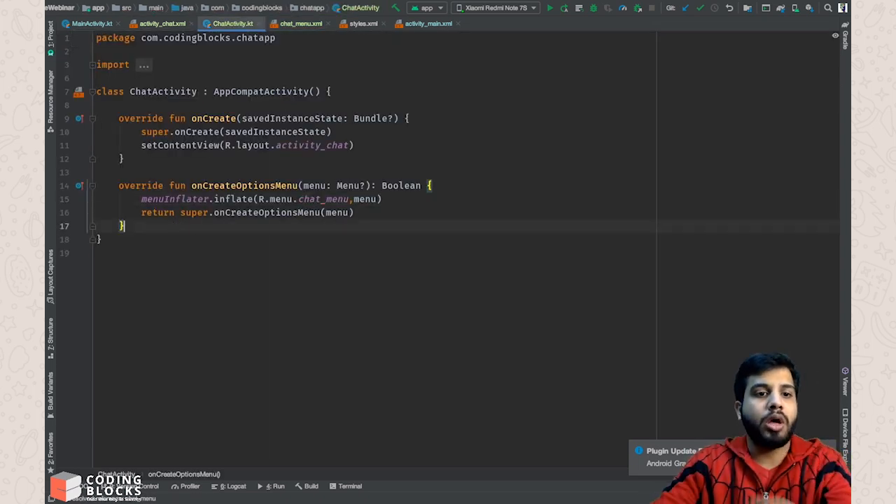
Override onOptionsItemSelected with an empty if(item.itemId == R.id.logout) block, then go to MainActivity for its auth property.
text(onO)
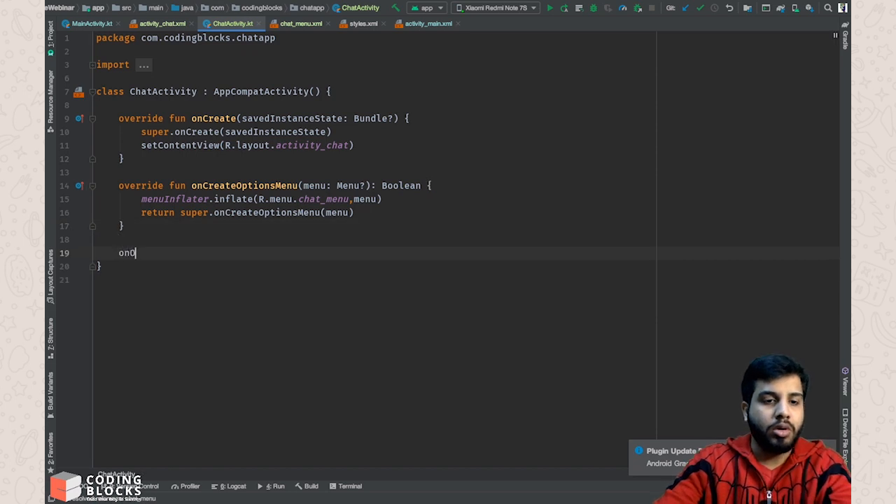
text(p)
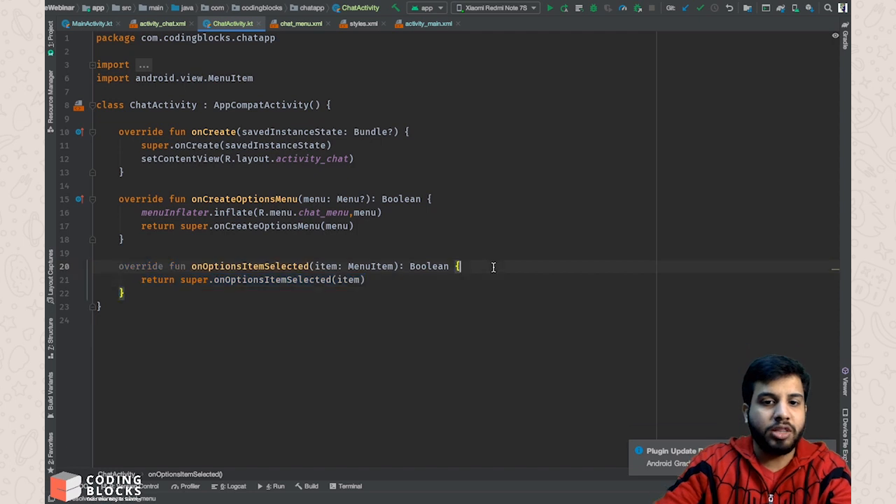
text(if)
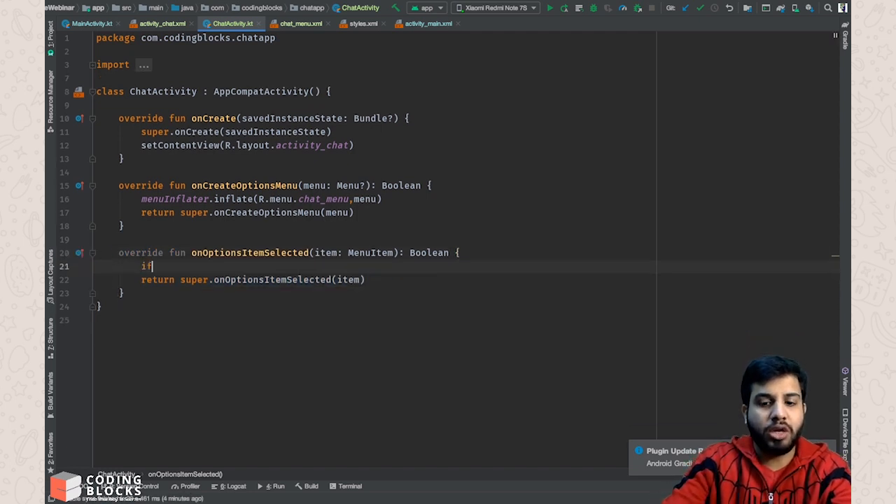
text((item))
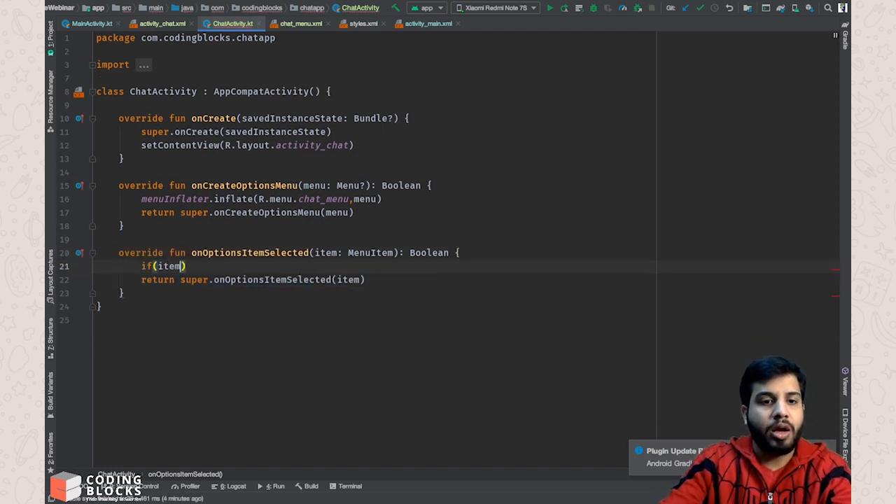
text(.itemId ==)
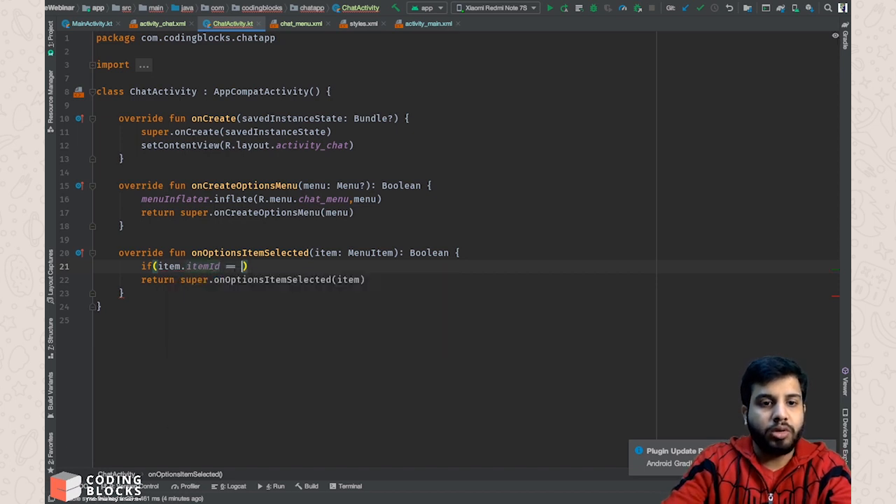
text(R.id.)
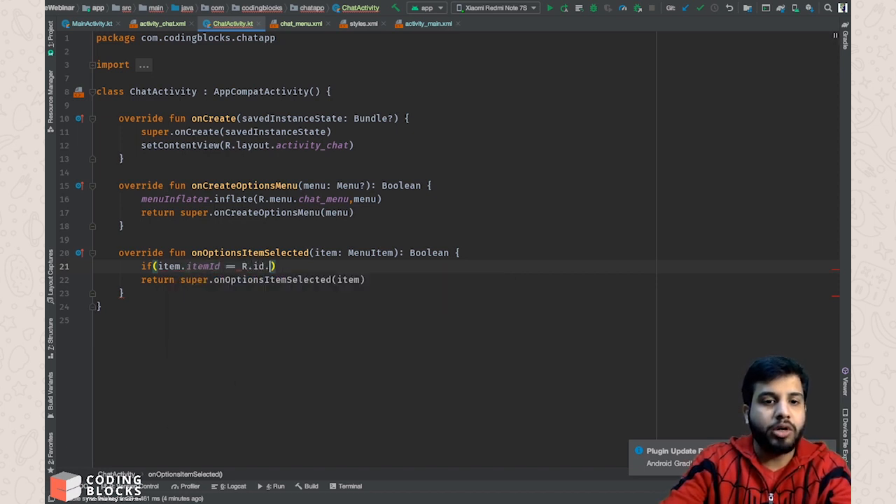
text(logout)
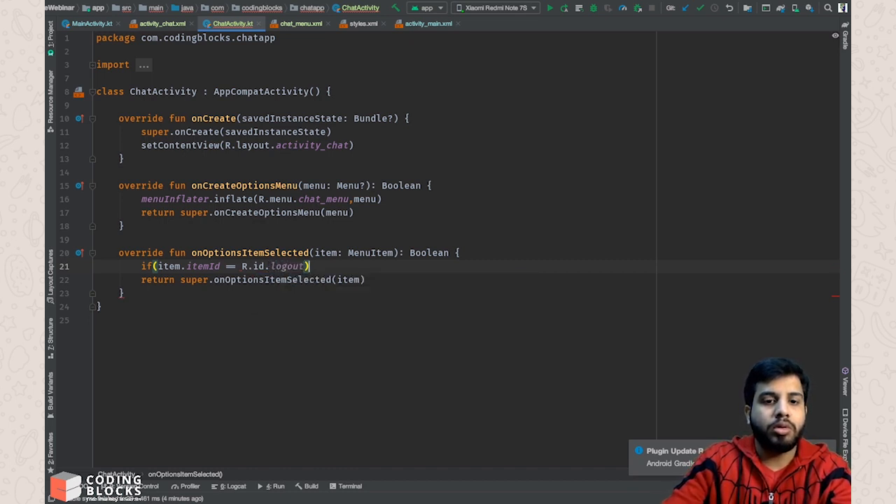
text({)
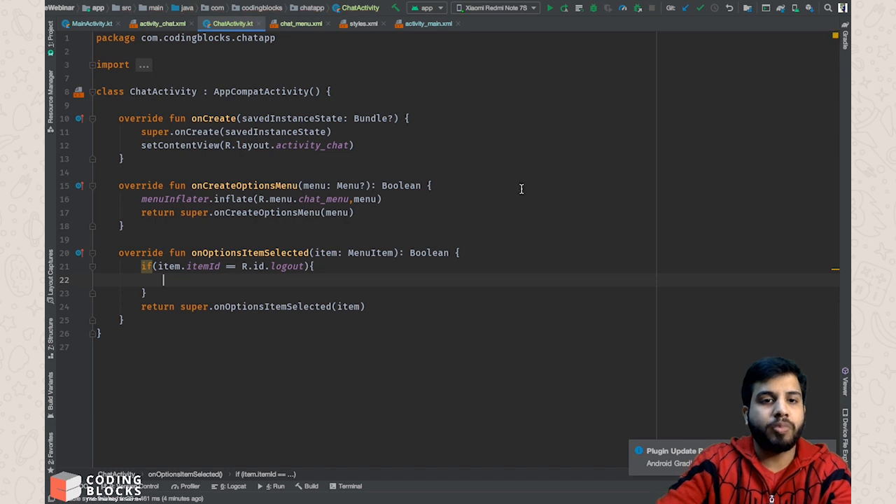
click(90, 22)
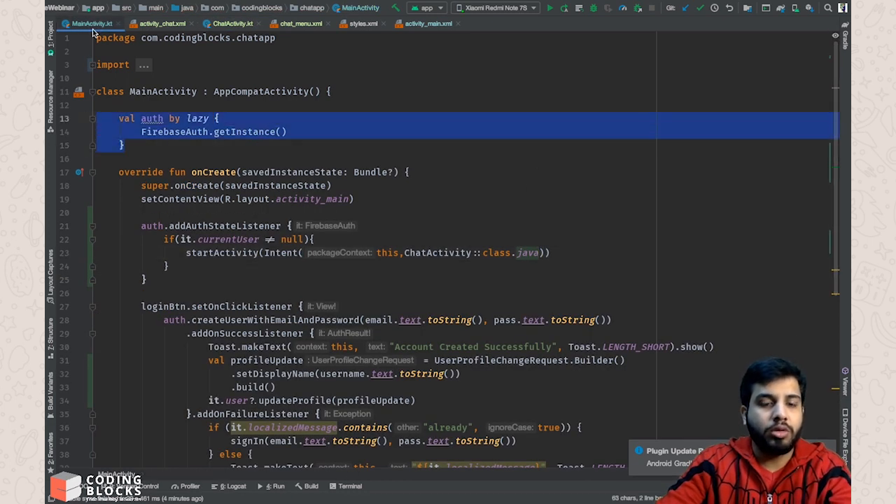
Paste the lazy FirebaseAuth auth property into ChatActivity and call auth.signOut() then finish() on logout.
click(232, 22)
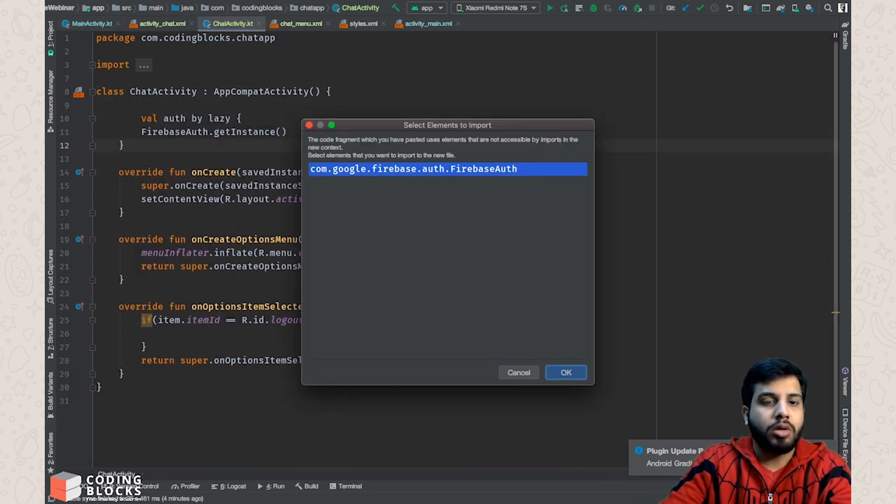
click(566, 372)
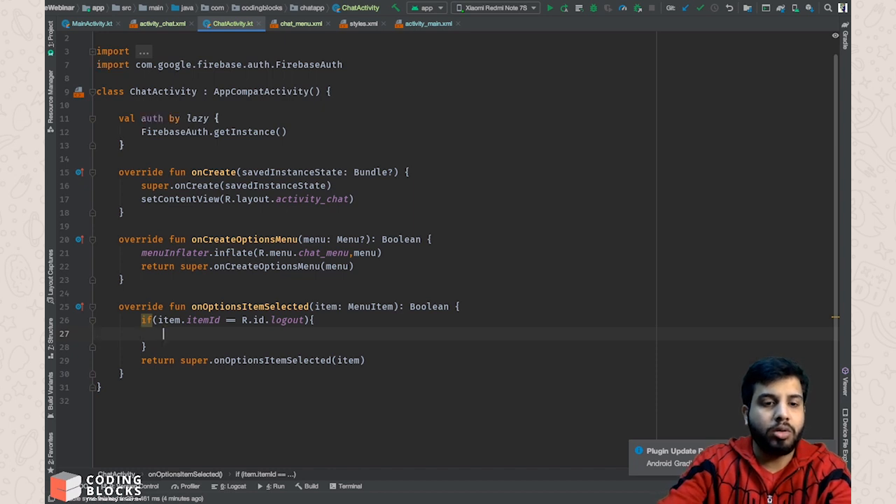
text(auth)
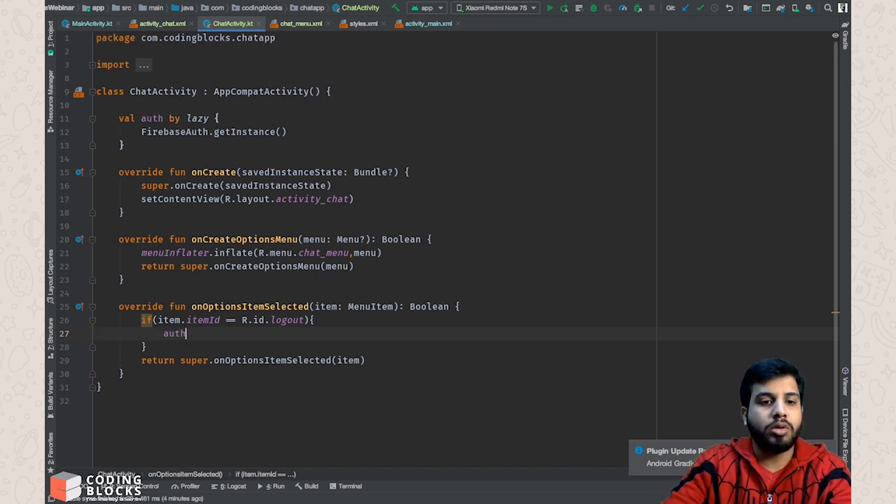
text(.signOut()
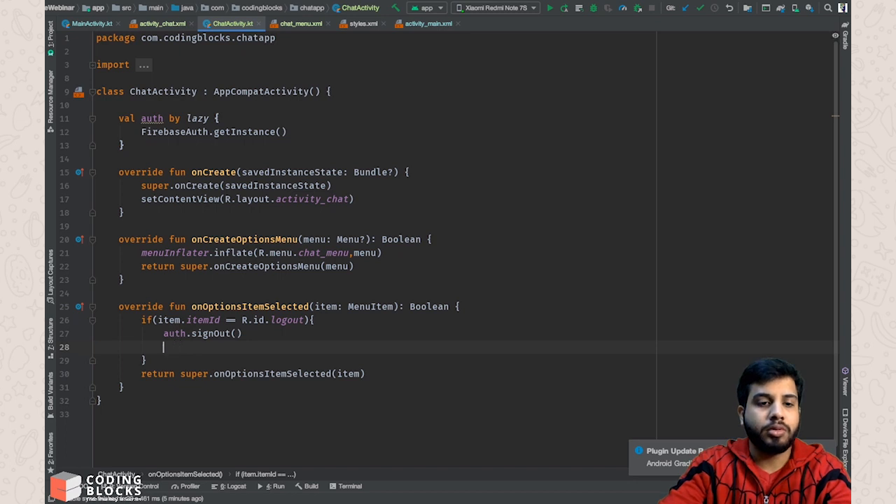
text(finish())
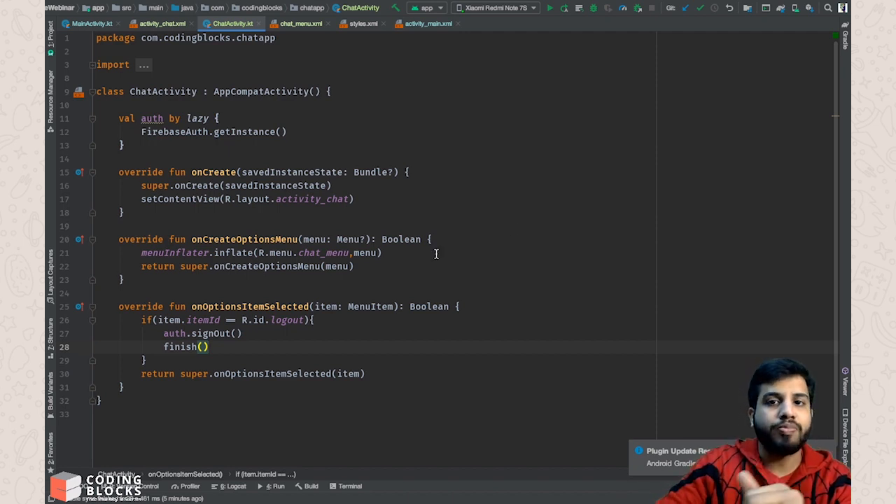
click(551, 8)
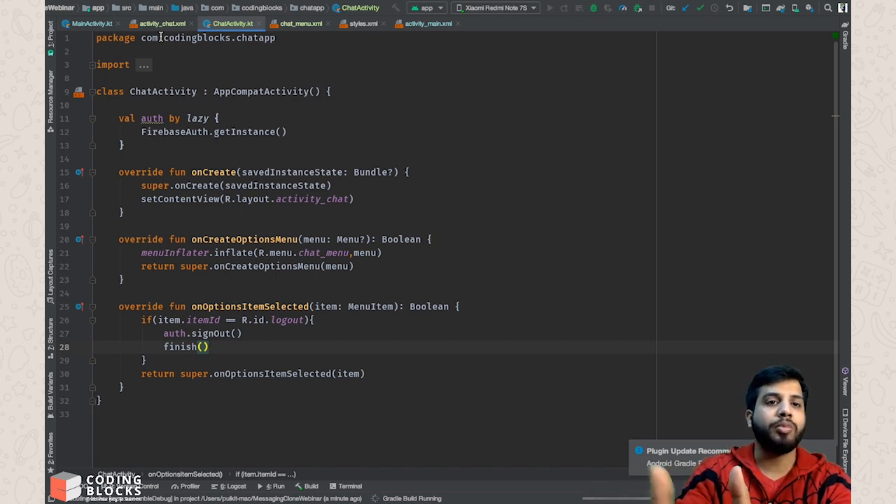
Run the app to build it with Gradle and launch it on the connected phone.
click(161, 22)
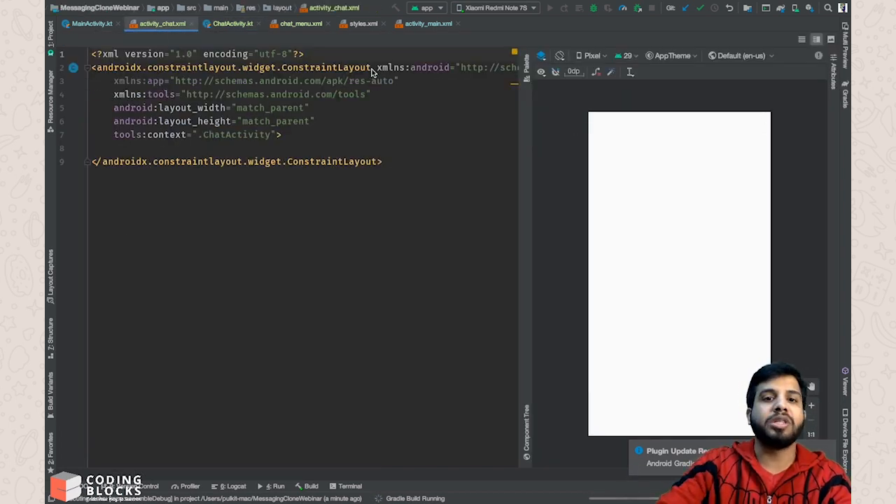
Replace the root ConstraintLayout tag name, starting to write LinearLayout.
double_click(258, 68)
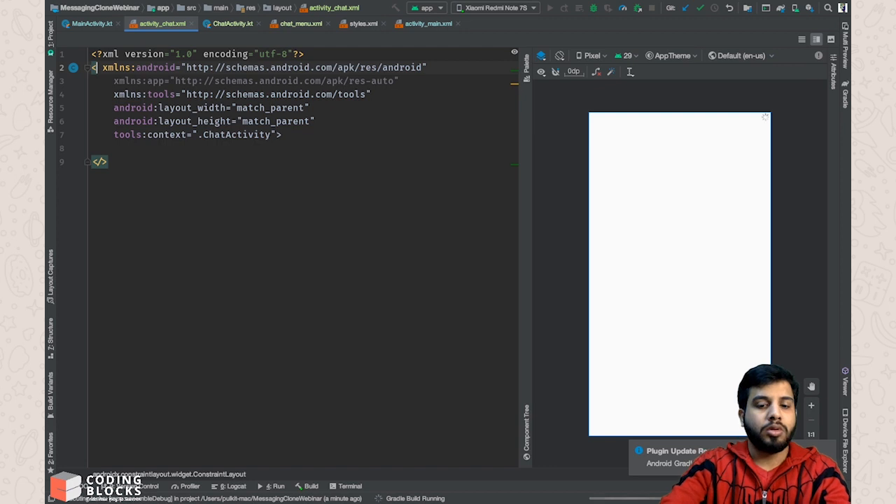
text(Li)
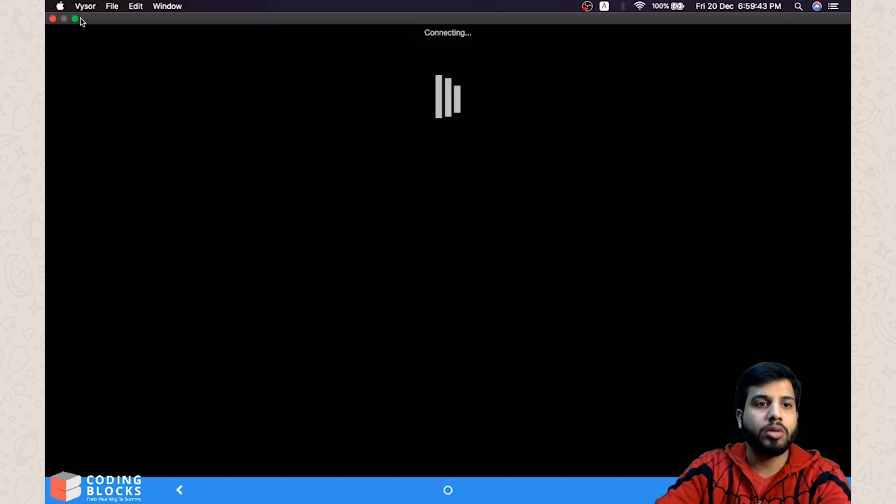
Bring up the Vysor phone mirror, dismiss the Pro prompt and enter username codingblocks.
click(74, 19)
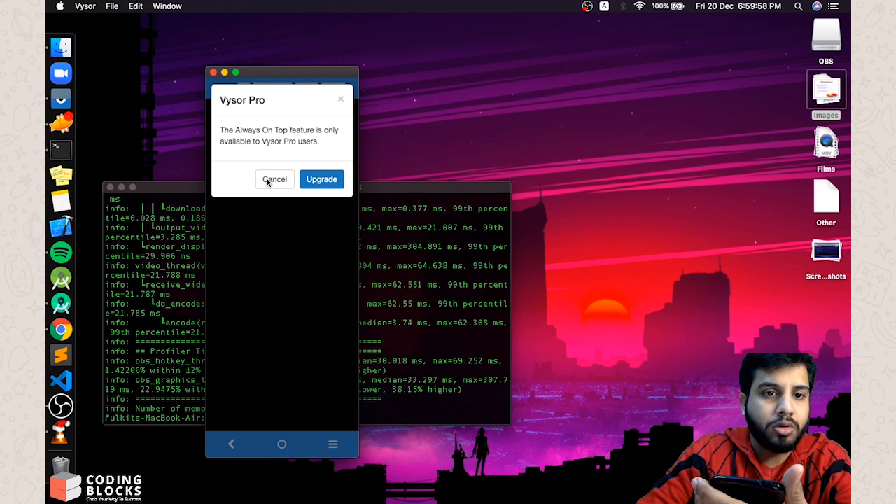
click(275, 179)
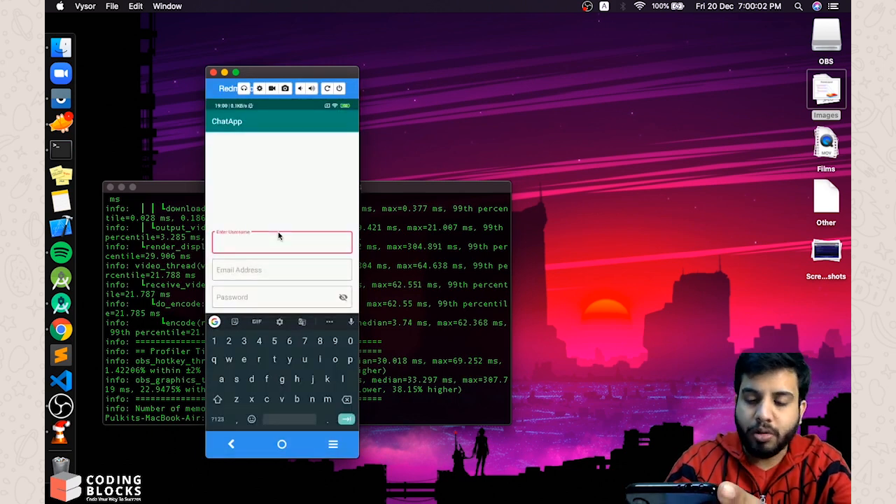
text(codingblocks)
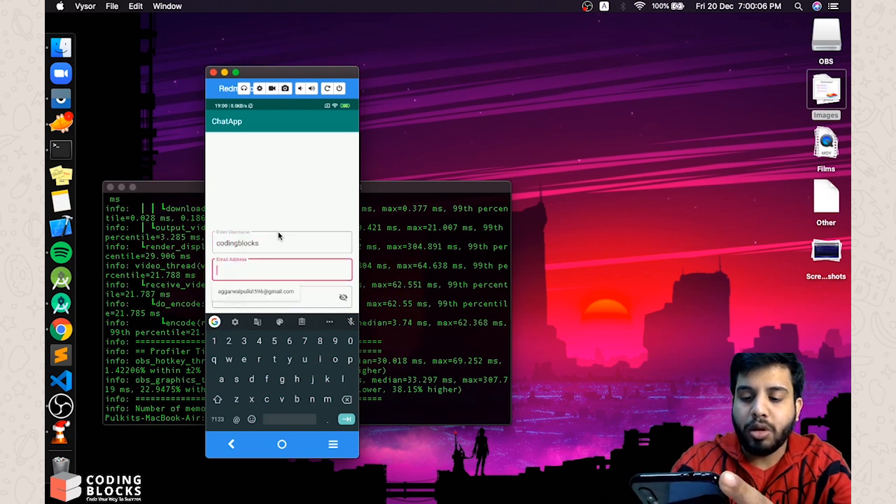
Enter the hotmail.com email address, correcting mistyped characters.
click(273, 291)
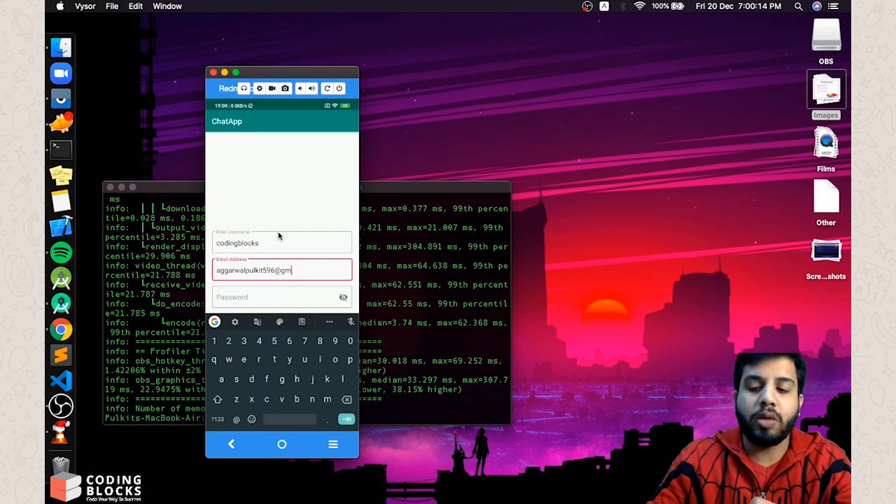
key(Backspace)
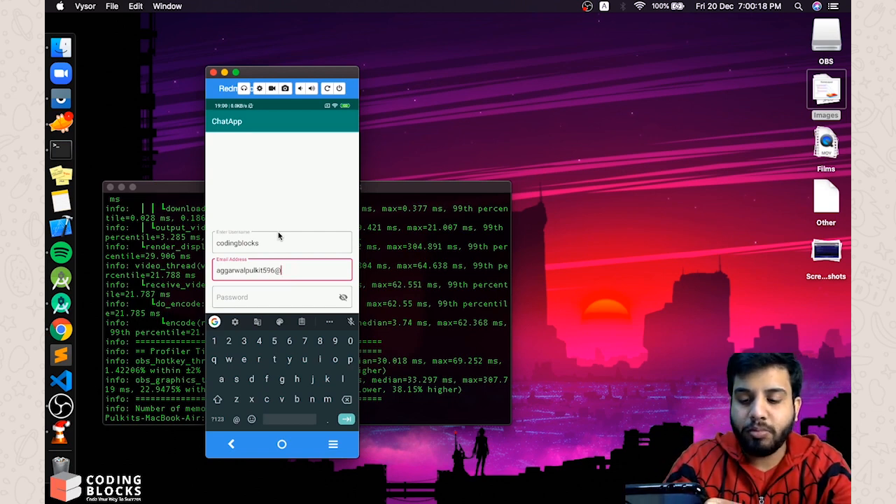
text(c)
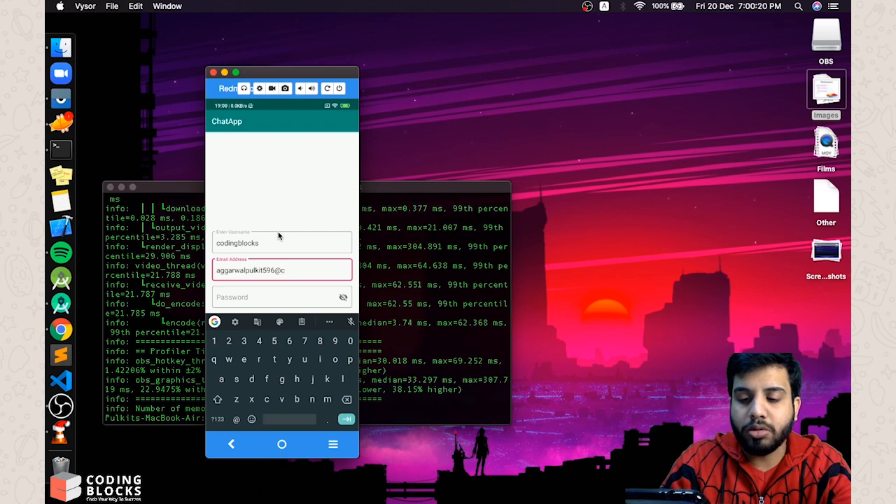
key(BackSpace)
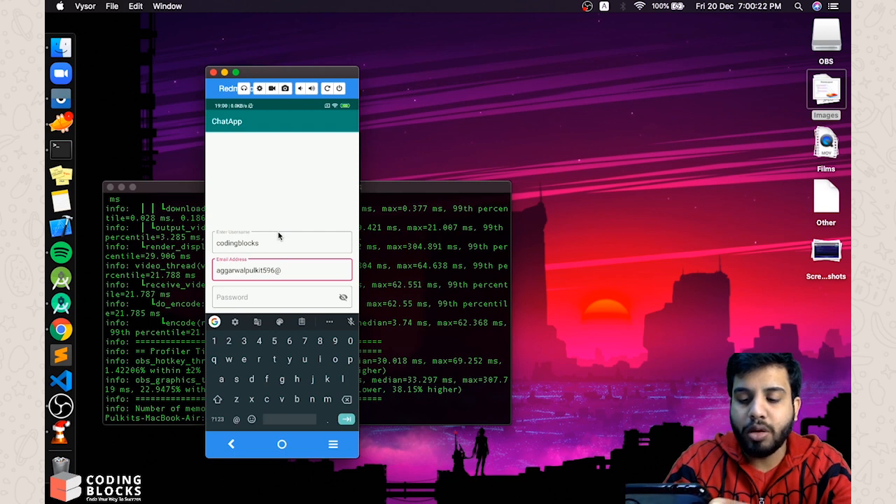
text(hotmail.com)
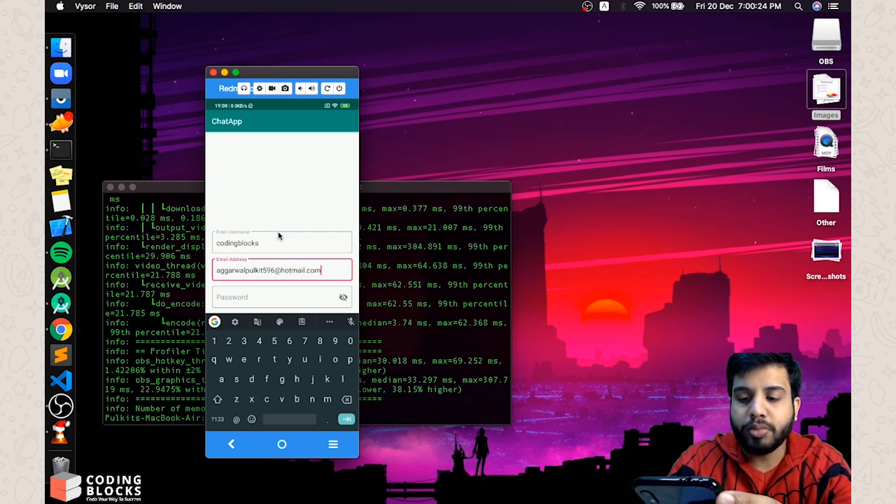
click(280, 297)
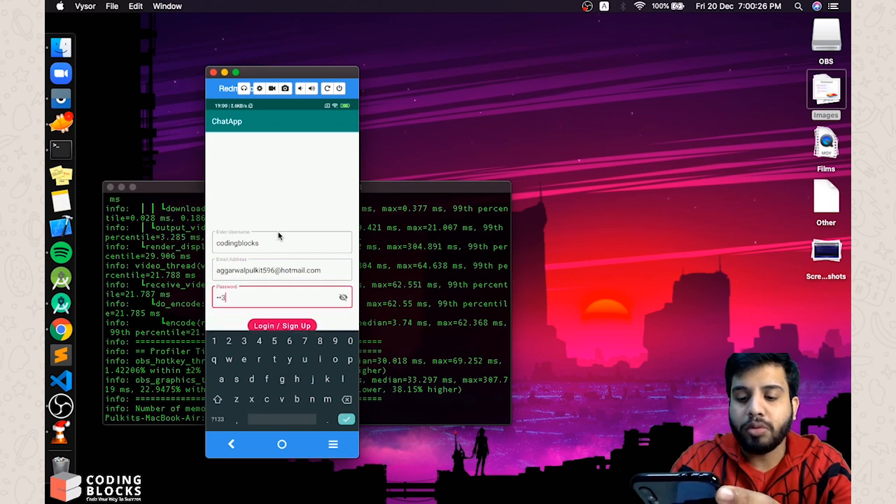
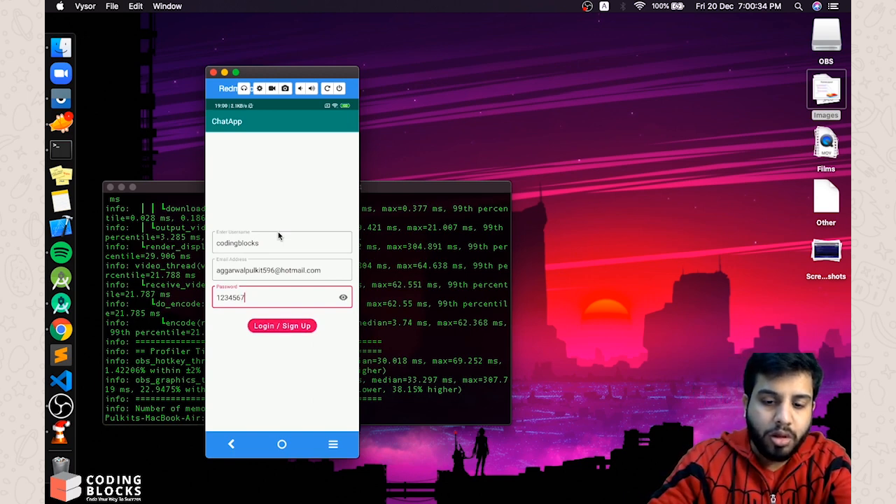
click(281, 325)
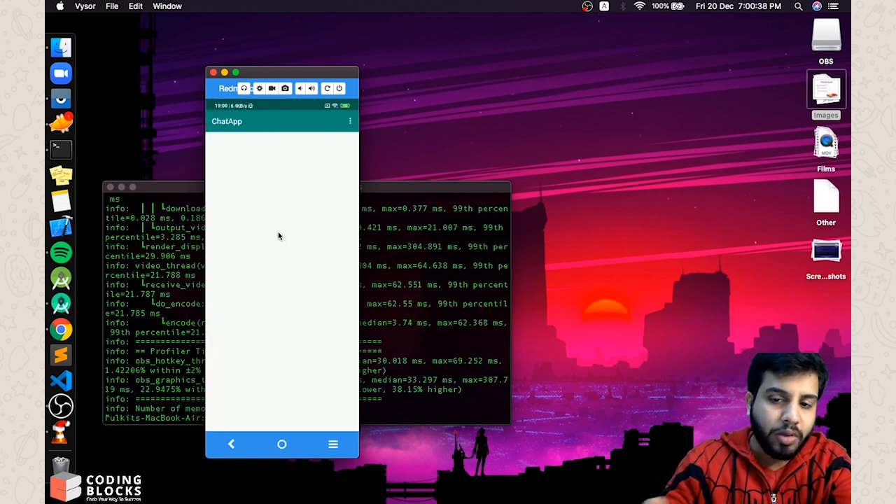
Close all running apps from the phone's recents so ChatApp restarts fresh.
click(350, 120)
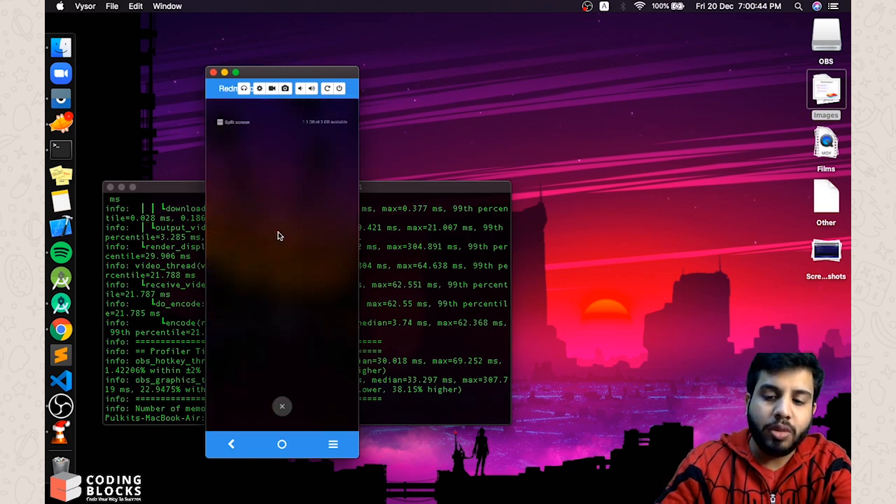
click(282, 443)
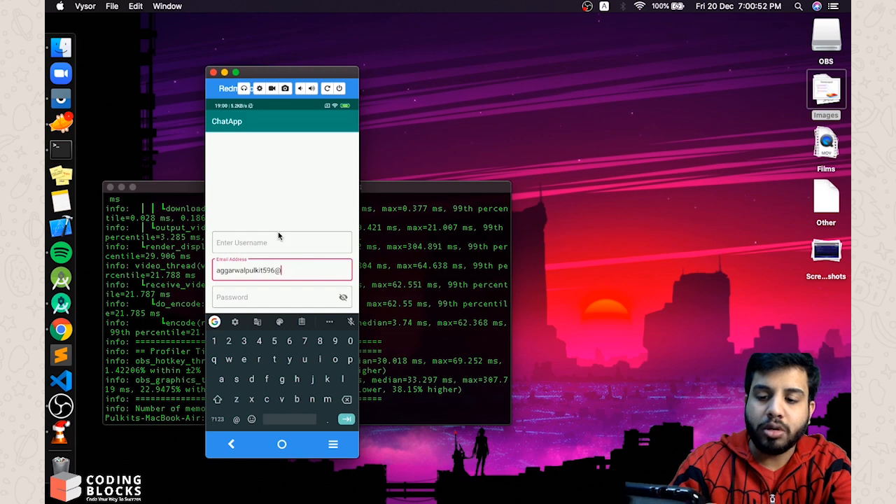
Log in again with the hotmail email and password, then close the phone mirror window.
text(hotmail.co)
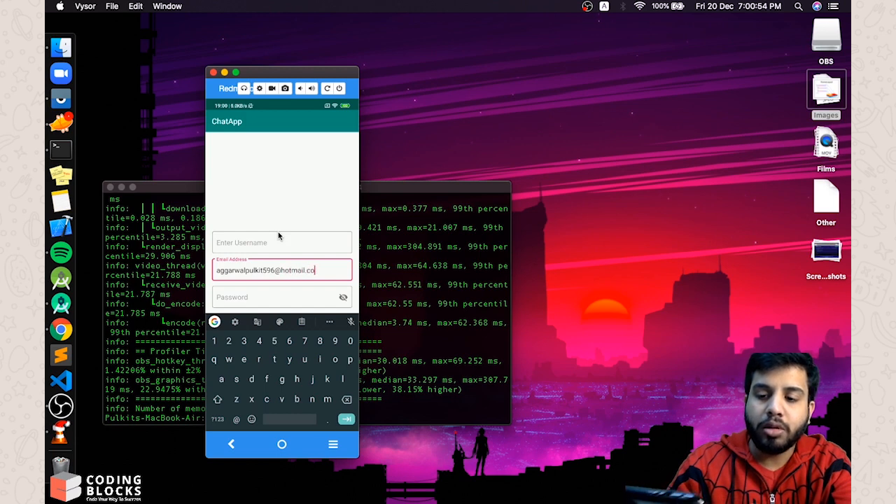
click(280, 296)
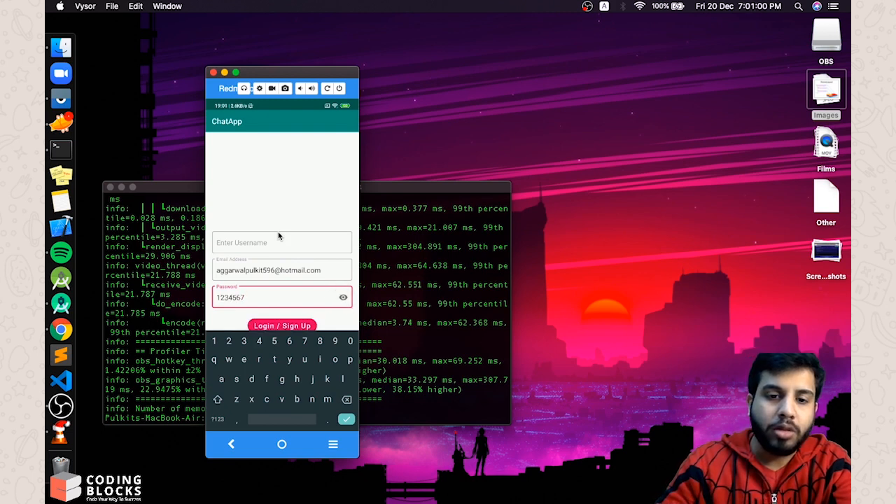
click(281, 325)
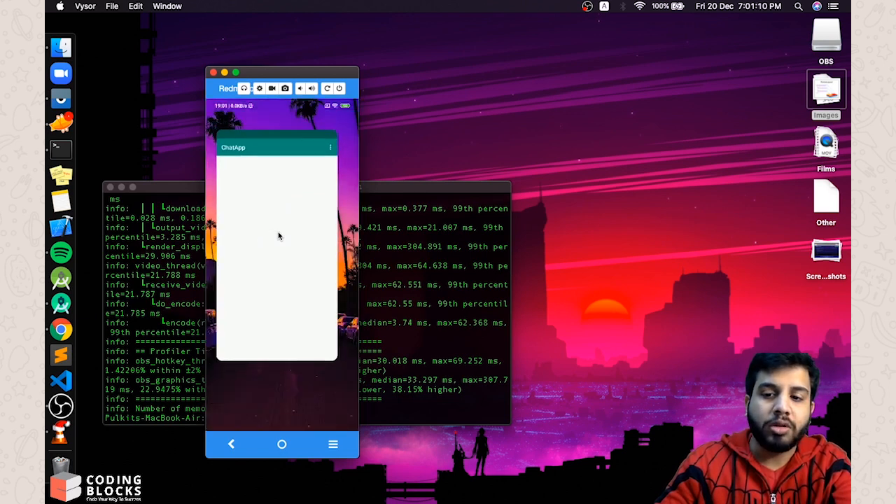
click(280, 444)
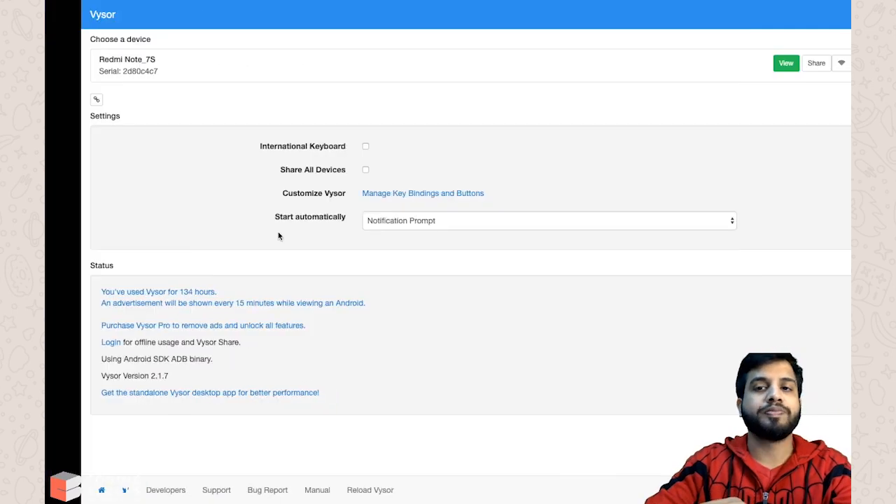
Switch back to Android Studio's activity_chat.xml editor.
key(alt+tab)
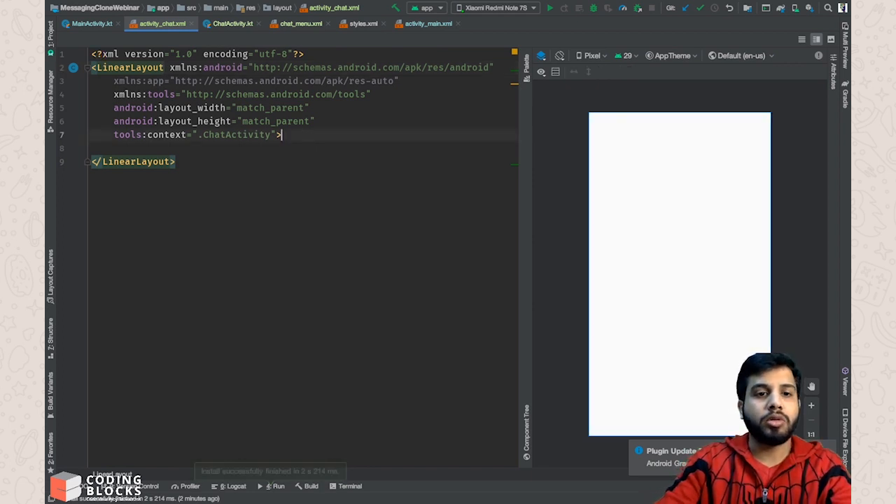
Add a full-width ListView with height 0dp and layout_weight 1.
text(<L)
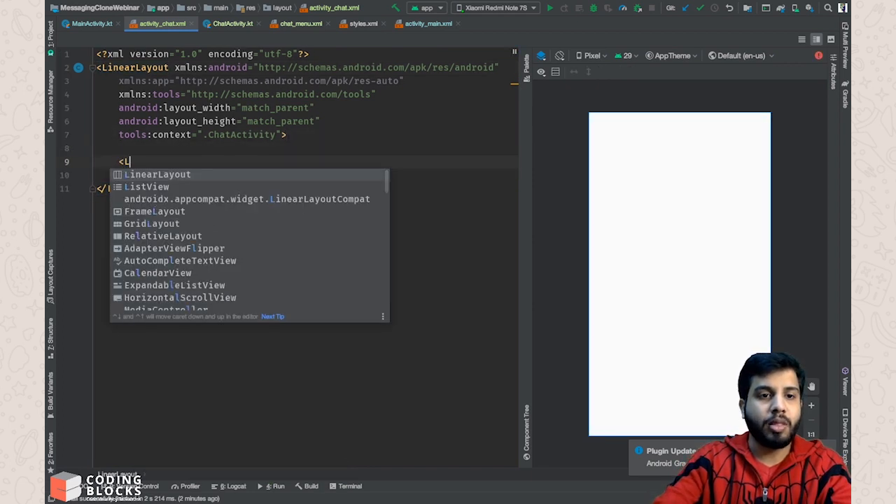
click(145, 187)
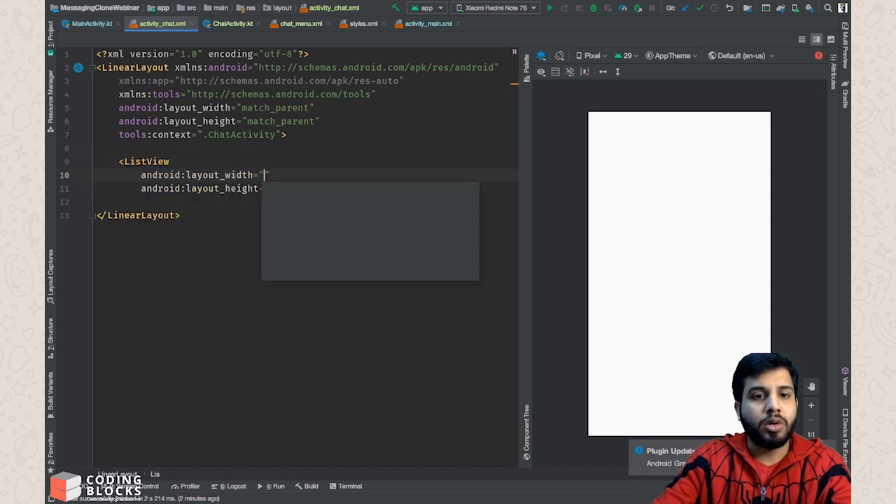
text(")
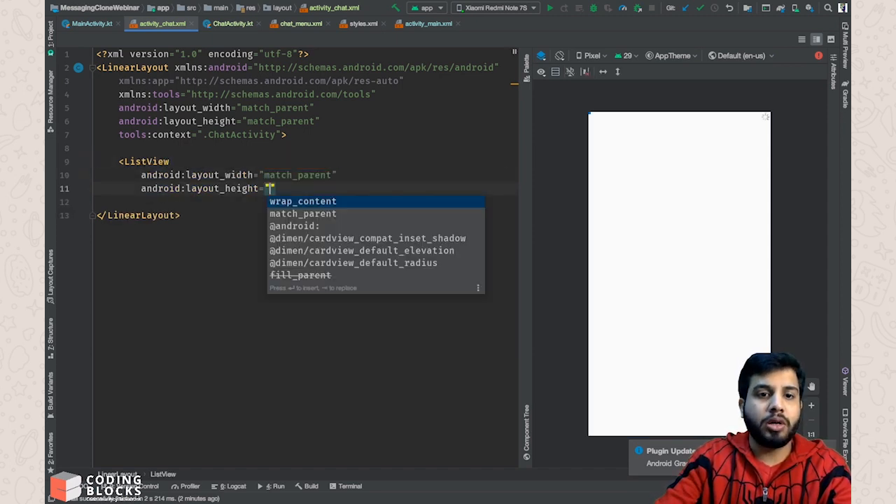
click(303, 201)
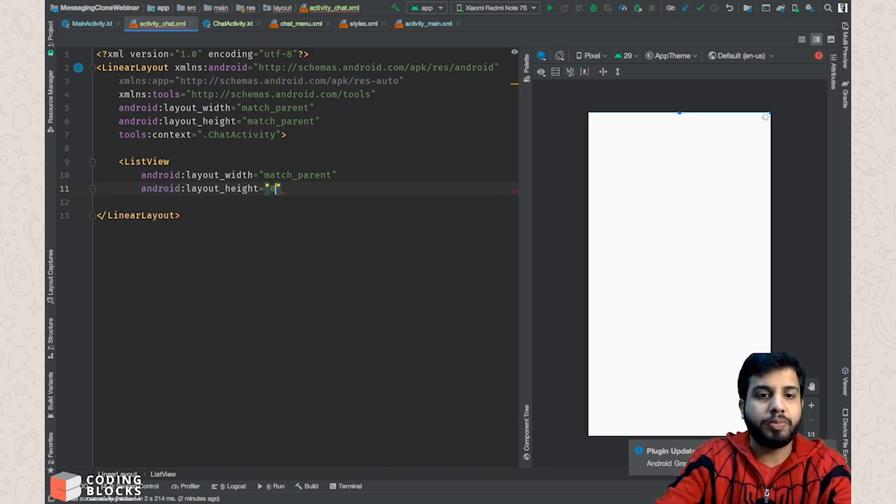
text(0dp)
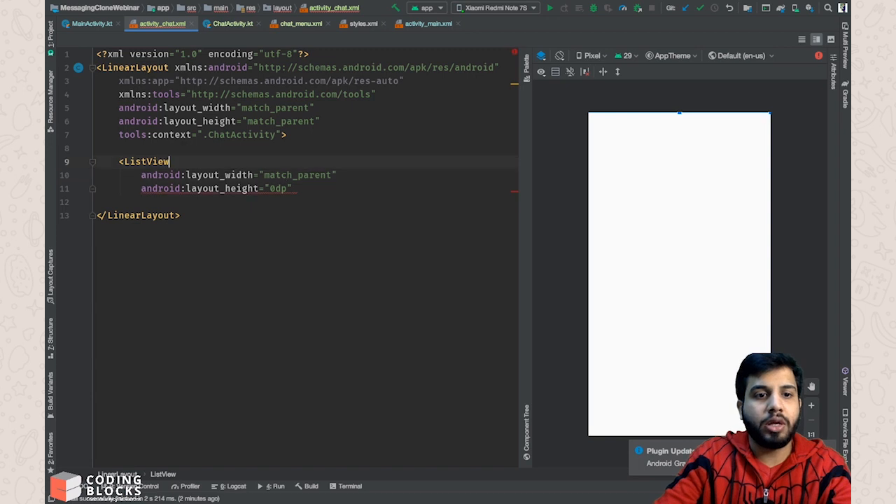
text(we)
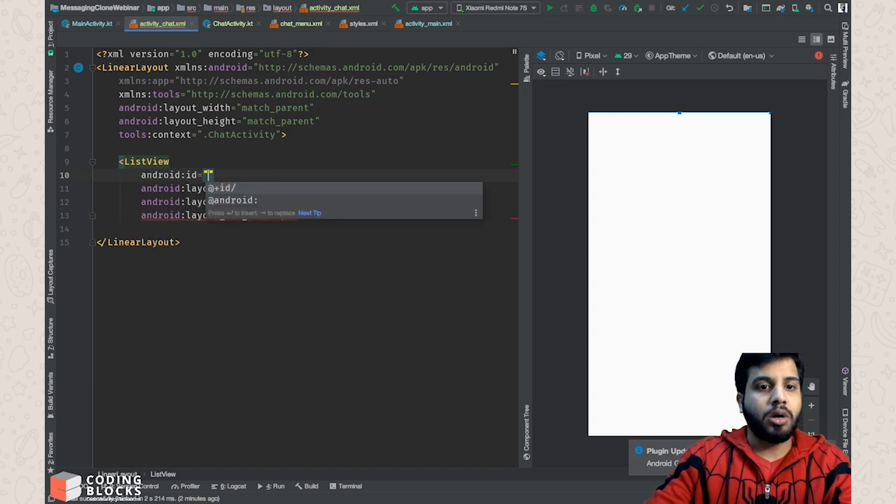
Give the ListView id @+id/listView and make the LinearLayout orientation vertical.
text(@+id/list)
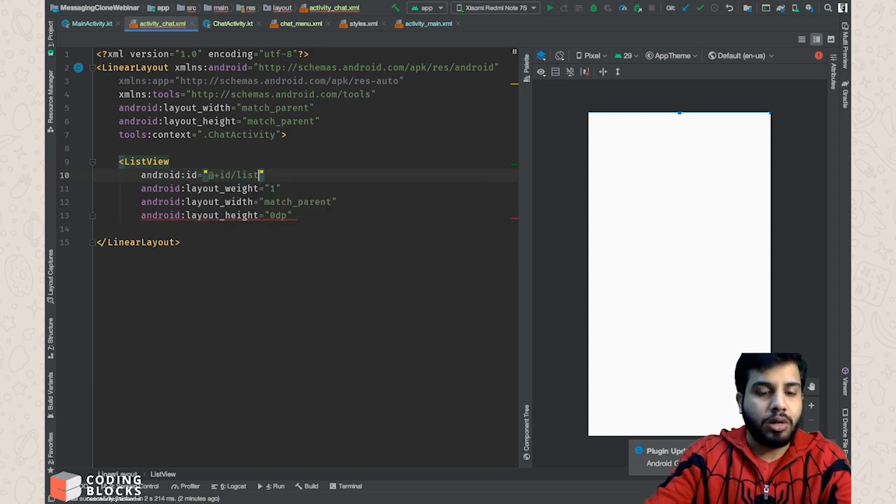
text(View)
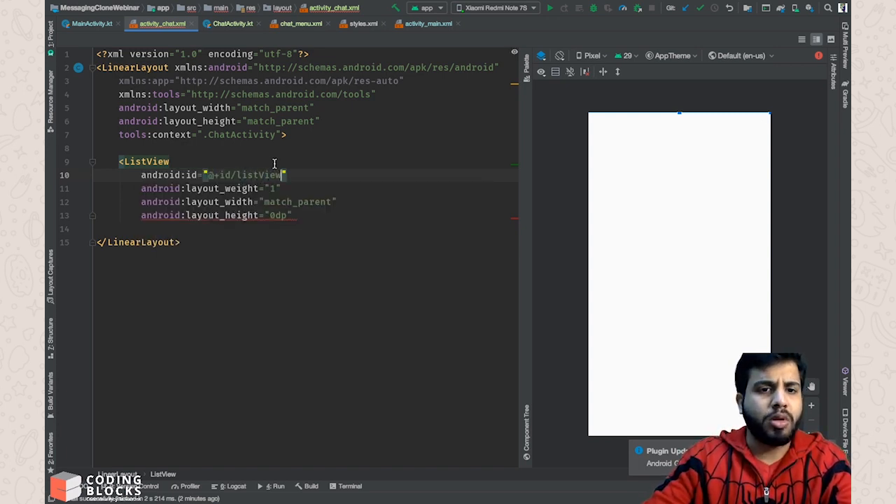
text(orientation="vertical)
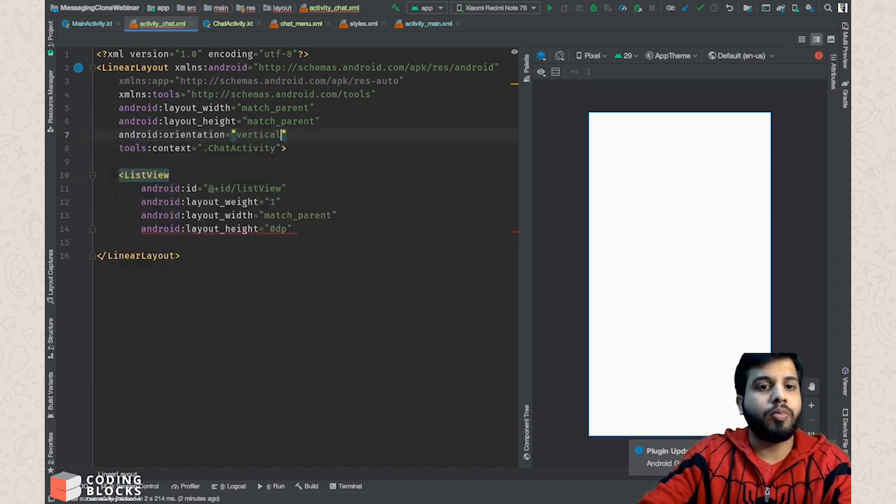
text(/>)
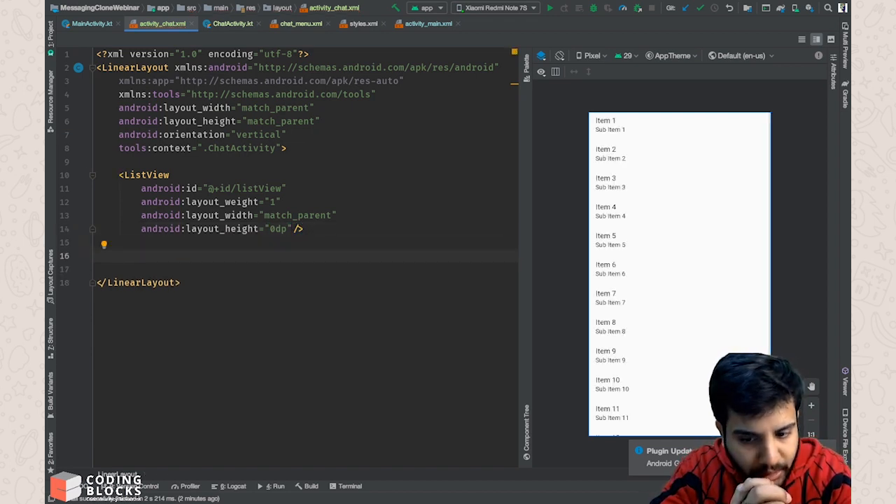
Add an inner LinearLayout with its closing tag below the ListView.
text(<LinearLayout)
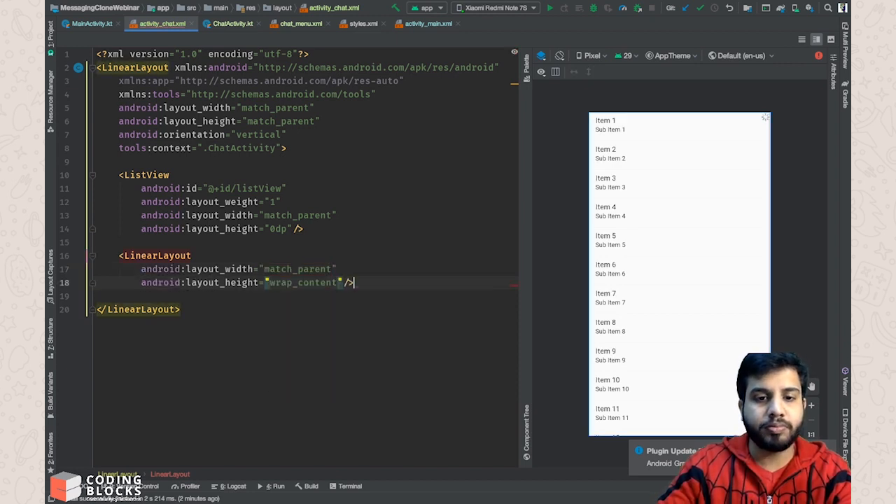
text(></LinearLayout>)
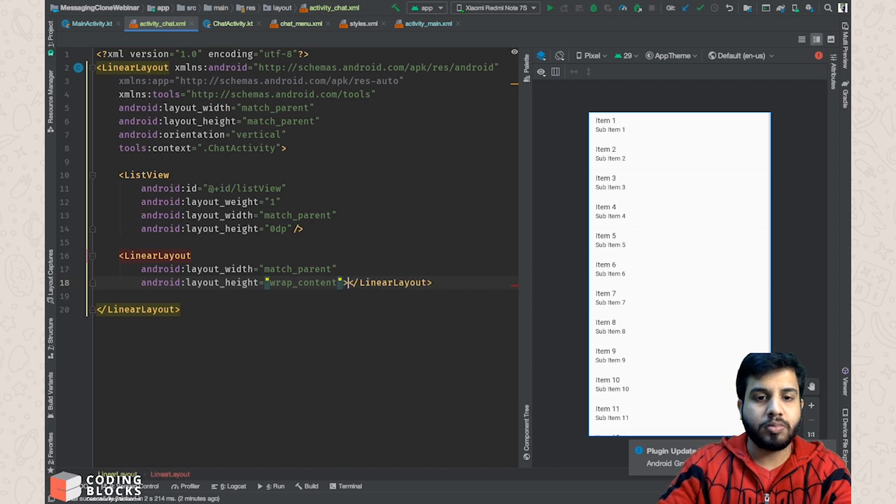
key(Return)
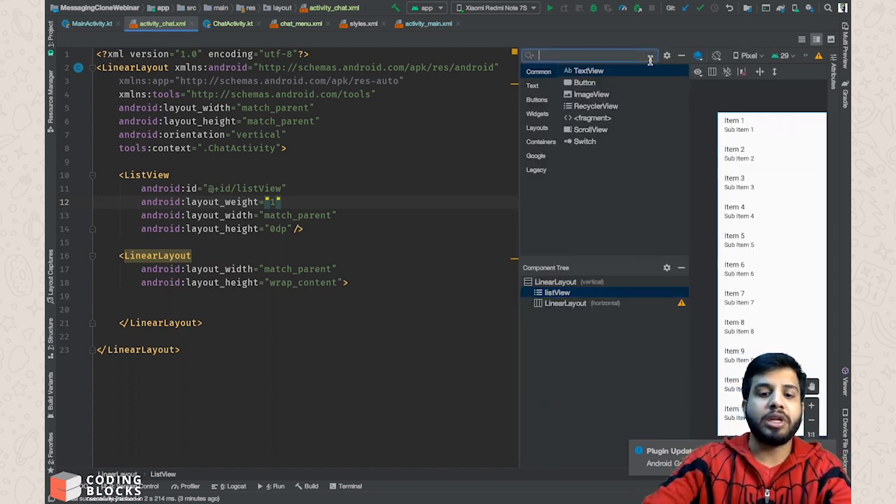
Inside it add a TextInputLayout with a TextInputEditText and a Button via completion.
text(text)
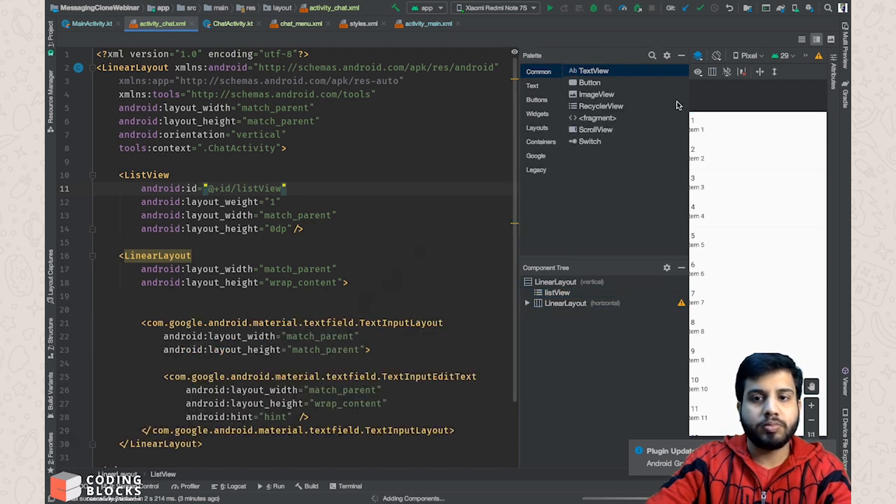
text(material)
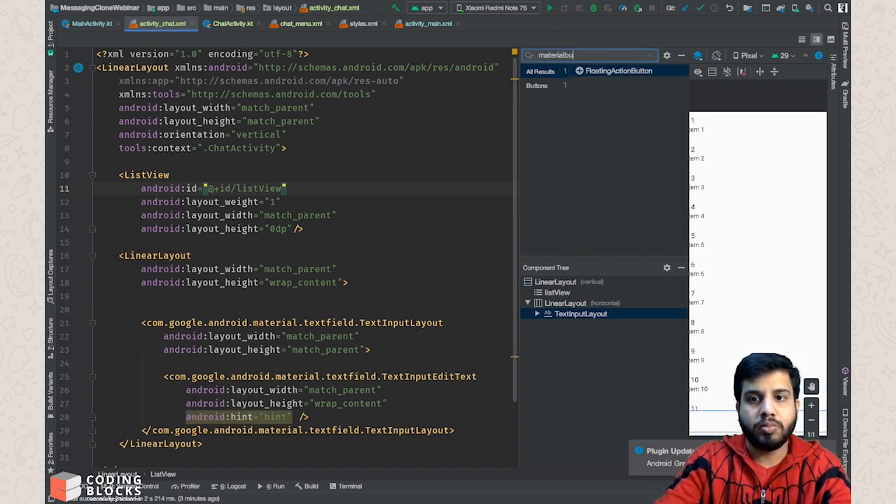
text(butt)
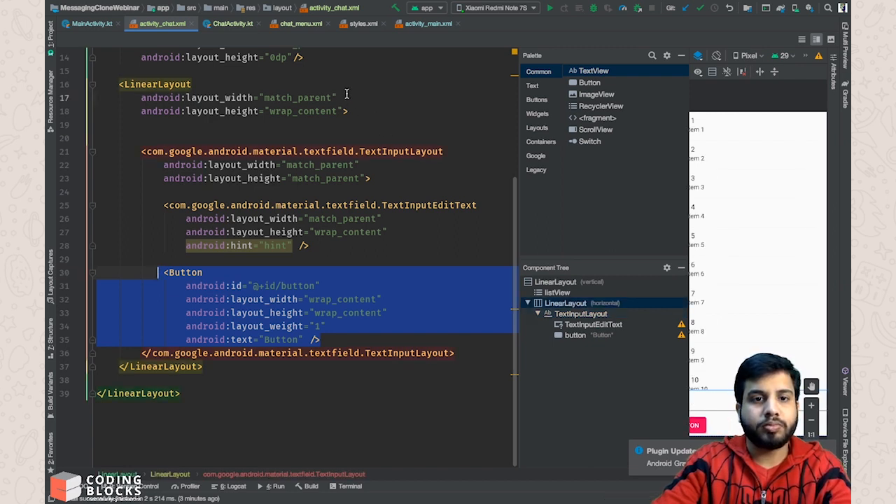
Make the inner layout horizontal and set the TextInputLayout height to wrap_content.
text(orientation="horizontal">)
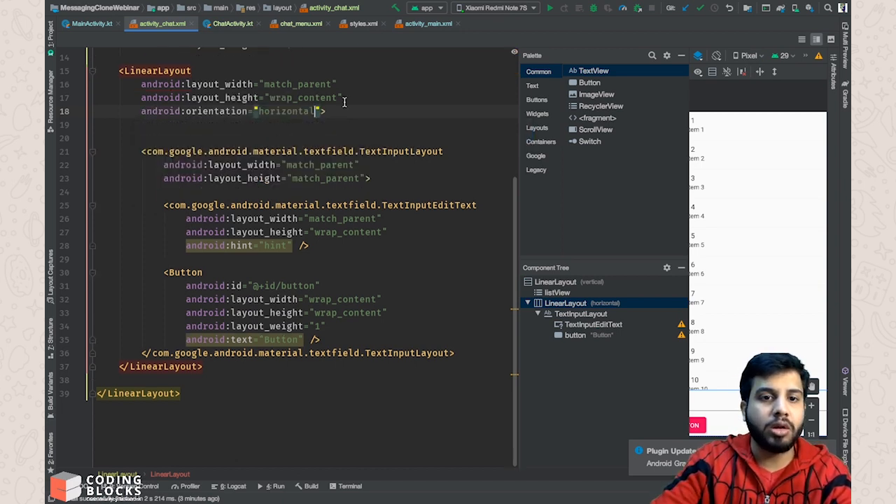
click(362, 166)
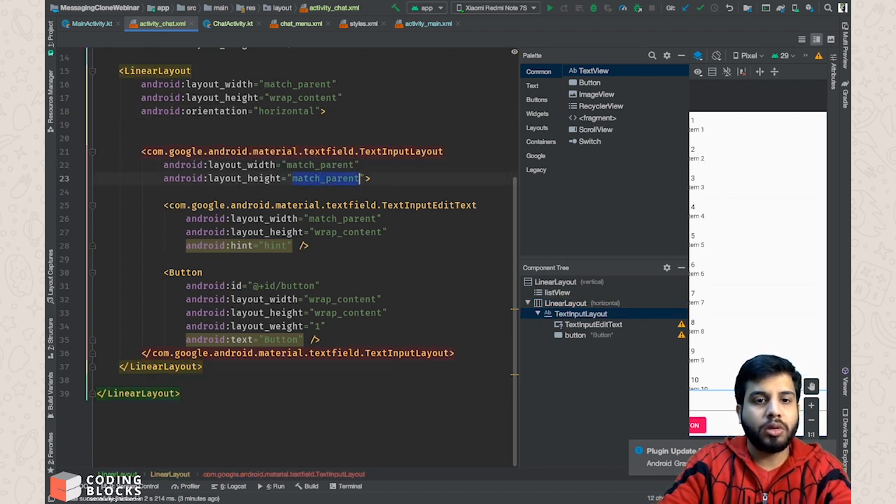
text(wrap_content)
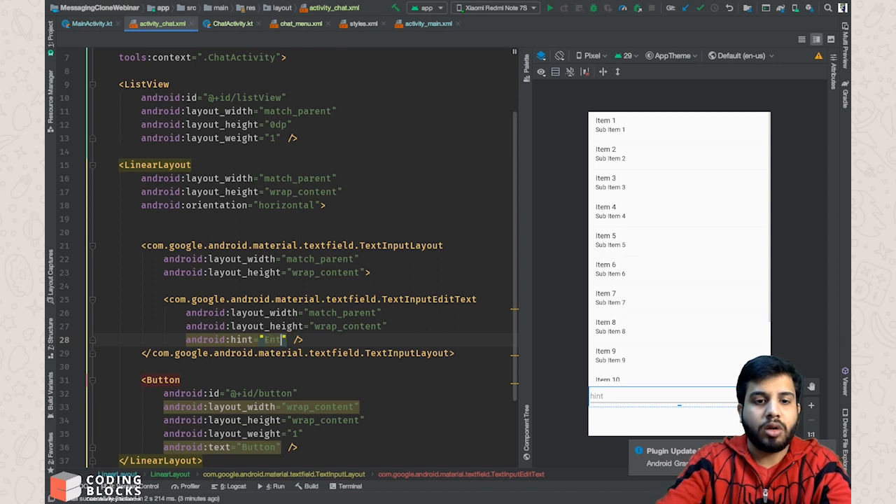
Set the input hint to 'Enter Your Message' and remove the Button's layout_weight line.
text(Enter Your Me)
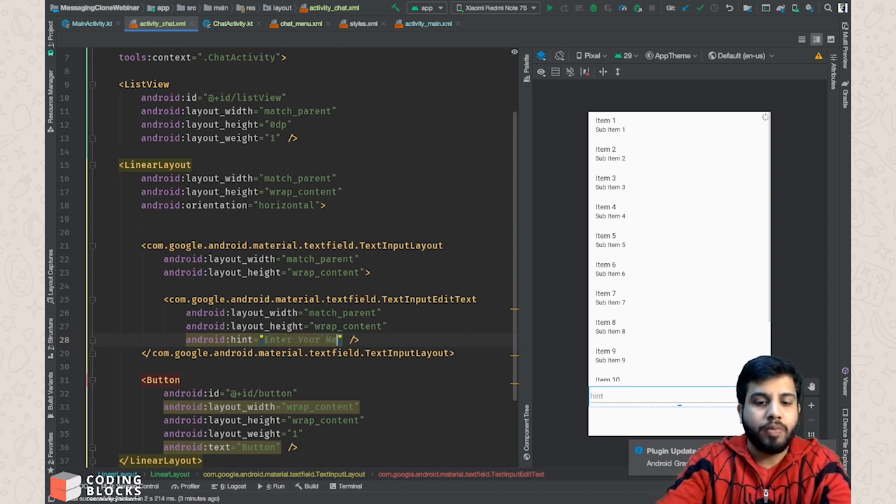
text(ssage)
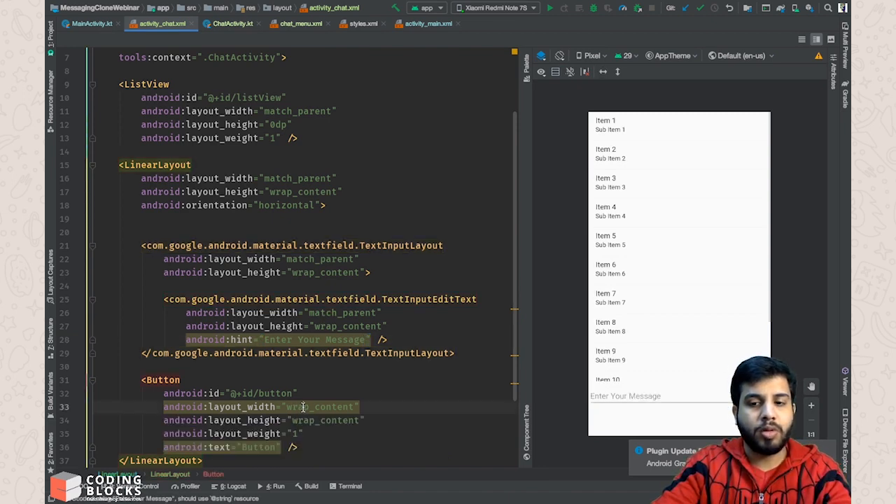
click(301, 434)
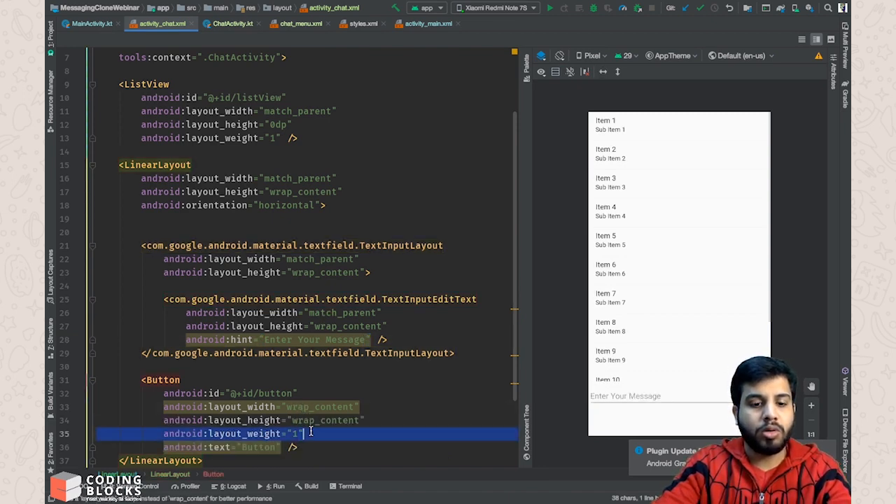
key(Delete)
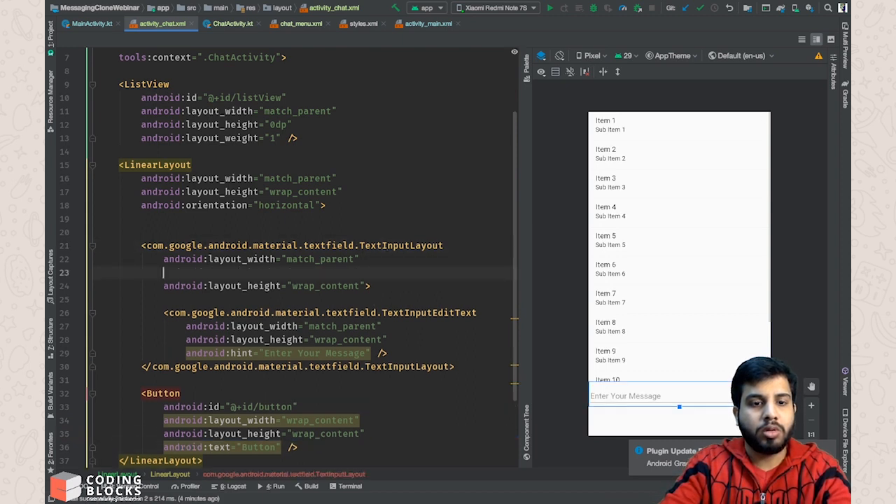
Give the TextInputLayout layout_weight 1, an OutlinedBox style and a 12dp margin.
text(android:layout_weight="1">)
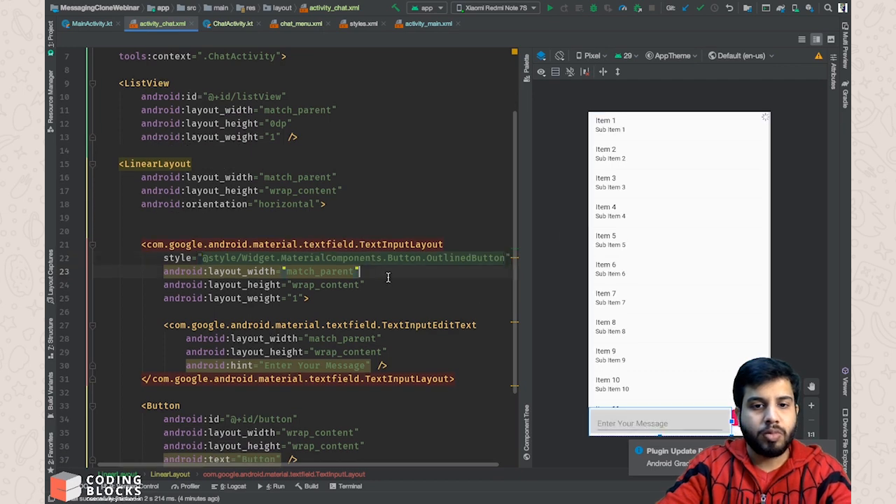
text(ma)
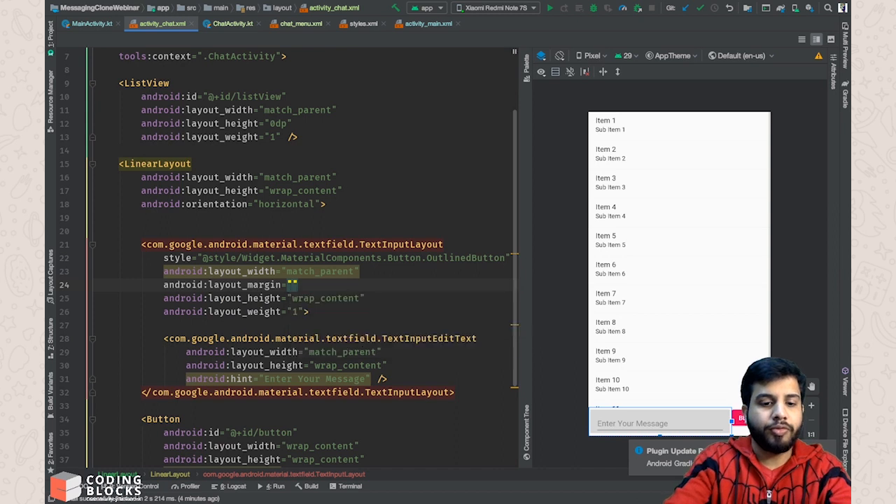
text(12dp)
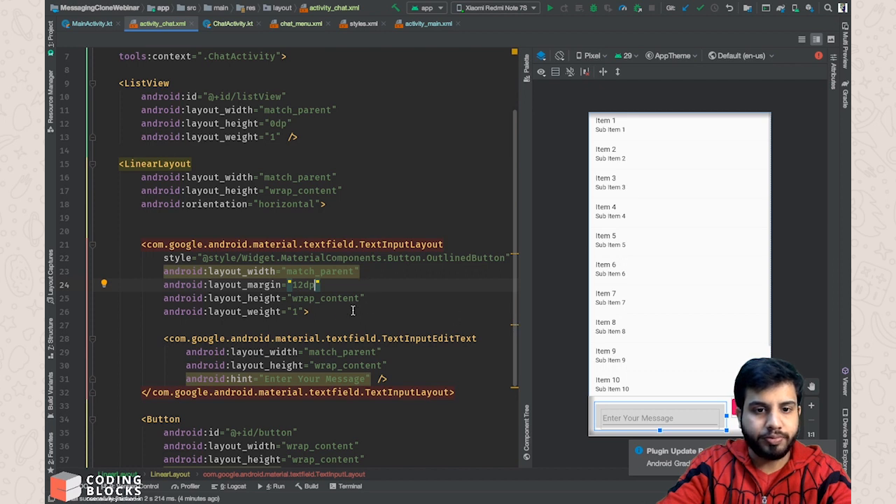
mouse_move(487, 259)
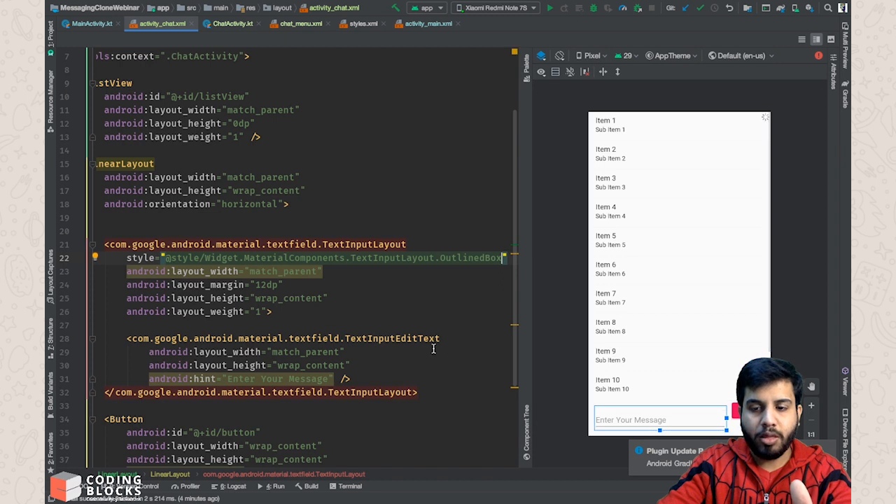
Centre the bottom row with android:gravity="center" on the inner LinearLayout.
scroll(down, 3)
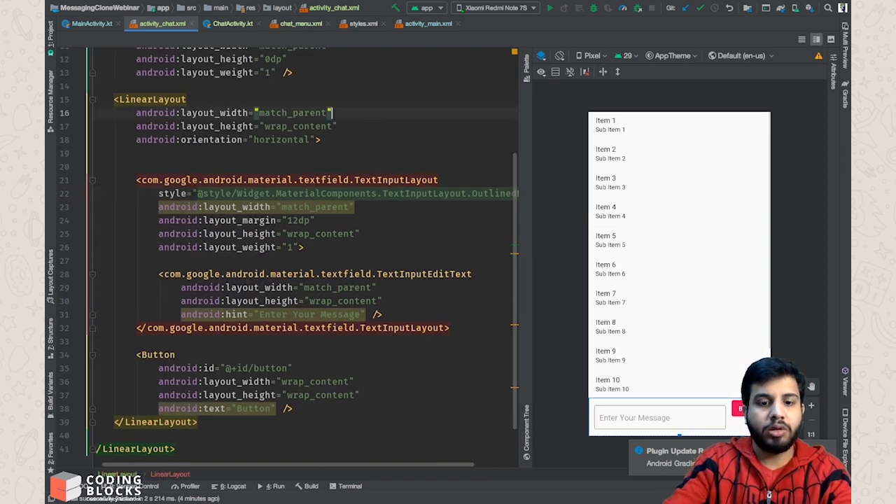
text(android:gravity=")
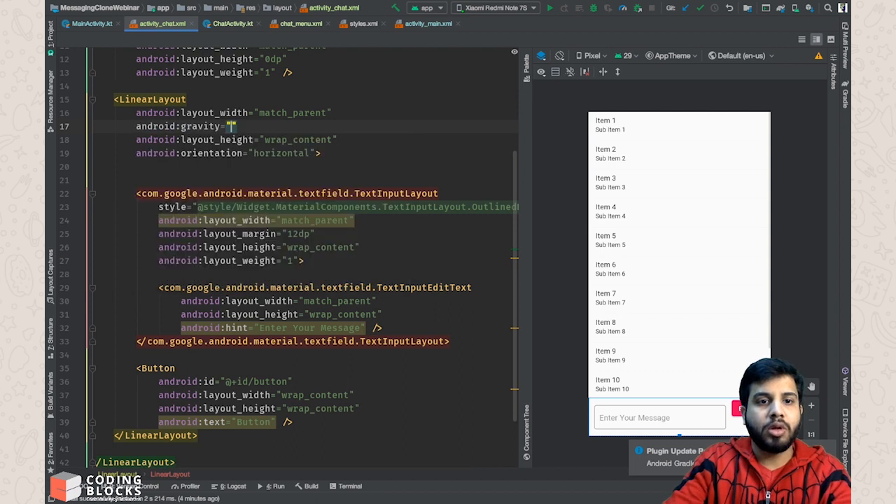
text(center)
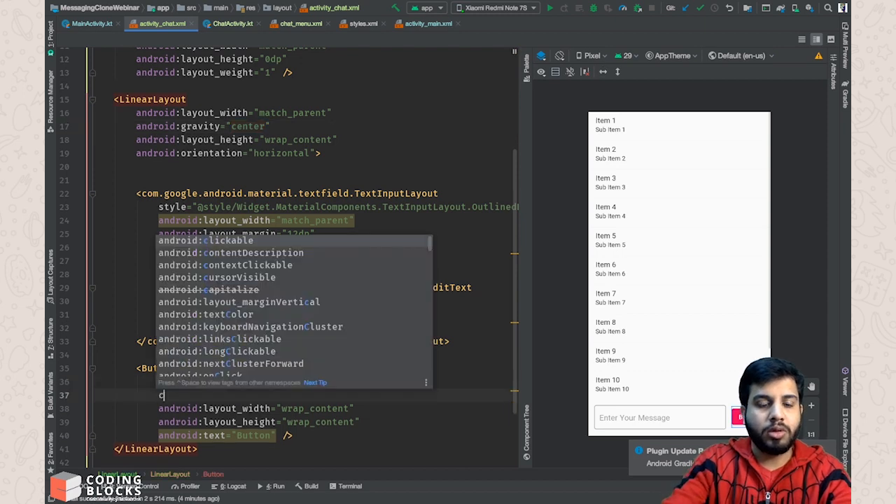
Turn the Button into a MaterialButton with app:cornerRadius 50dp.
text(roun)
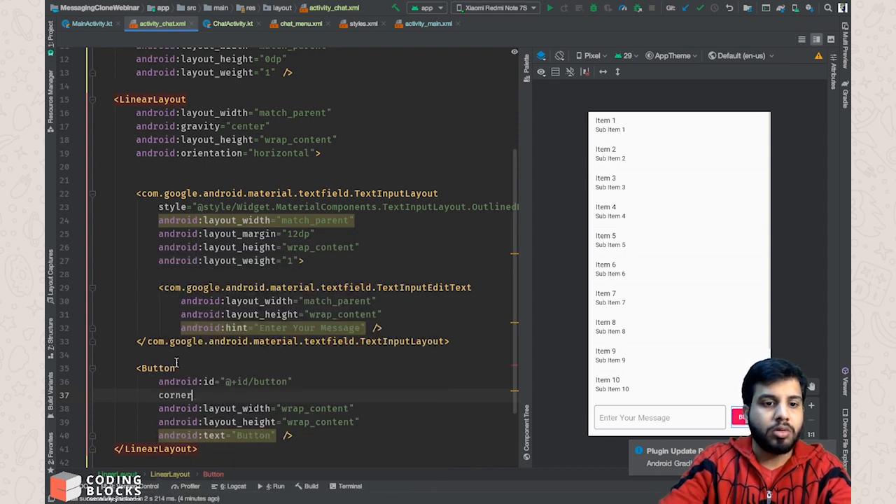
double_click(156, 367)
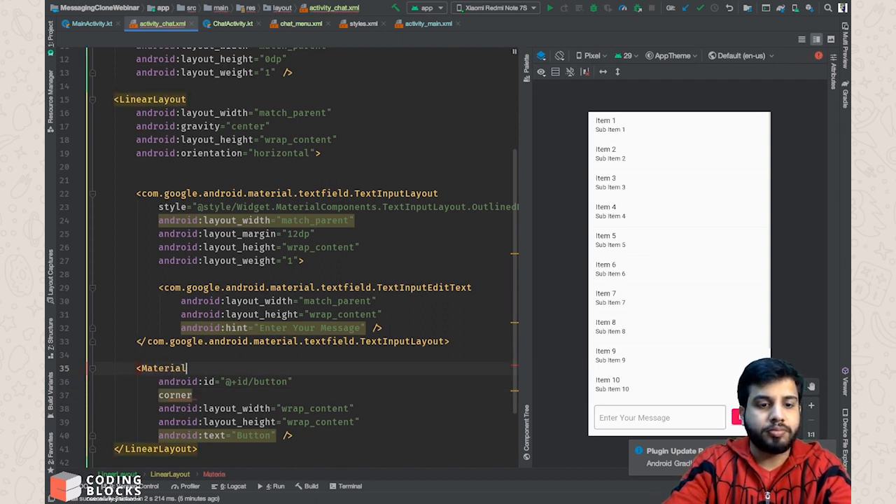
text(Button)
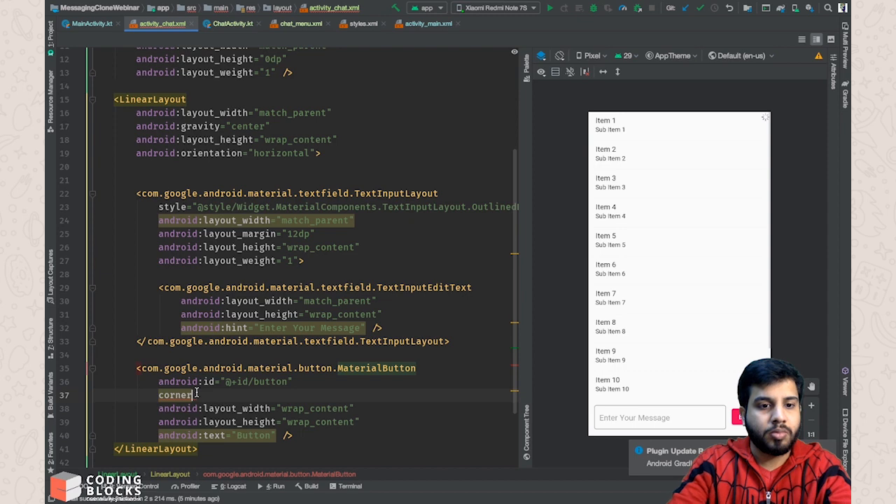
text(Radius=")
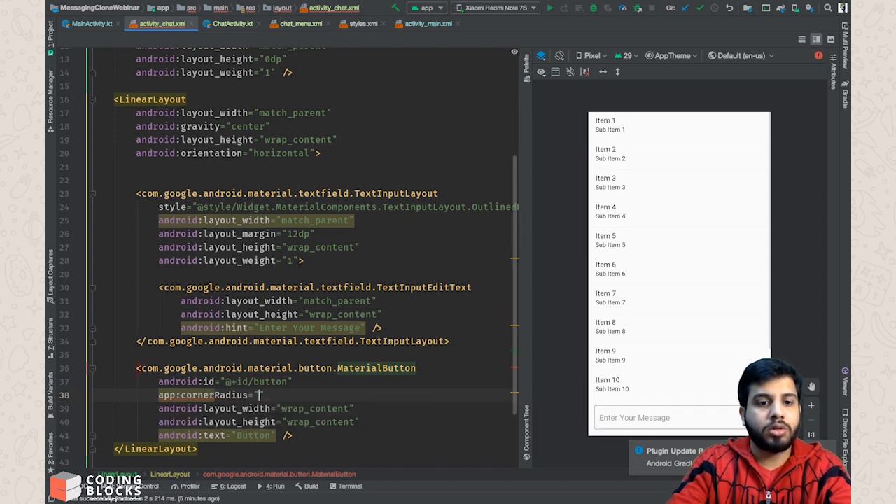
text(50dp)
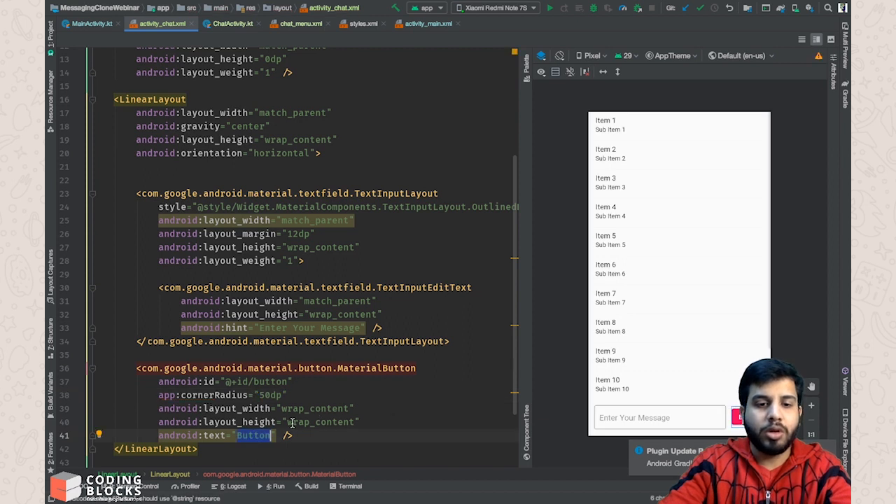
Set the MaterialButton's android:text to "Send" and run the app to build and install it.
text(Send)
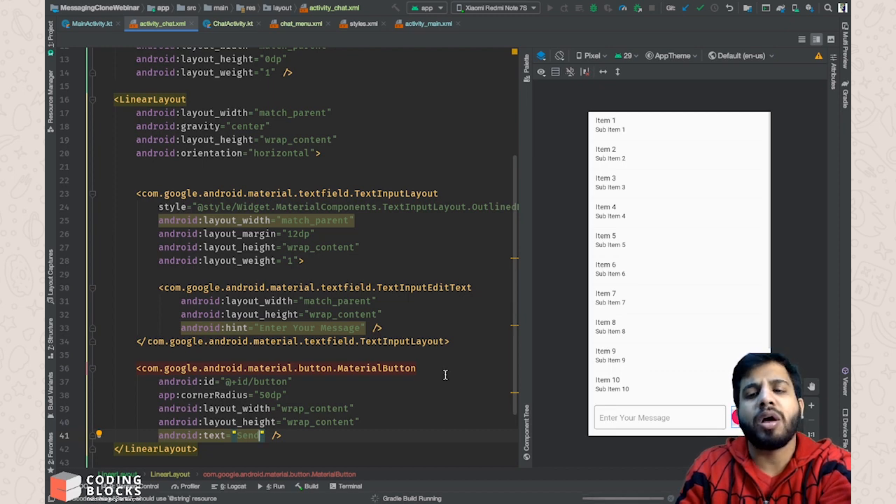
mouse_move(392, 401)
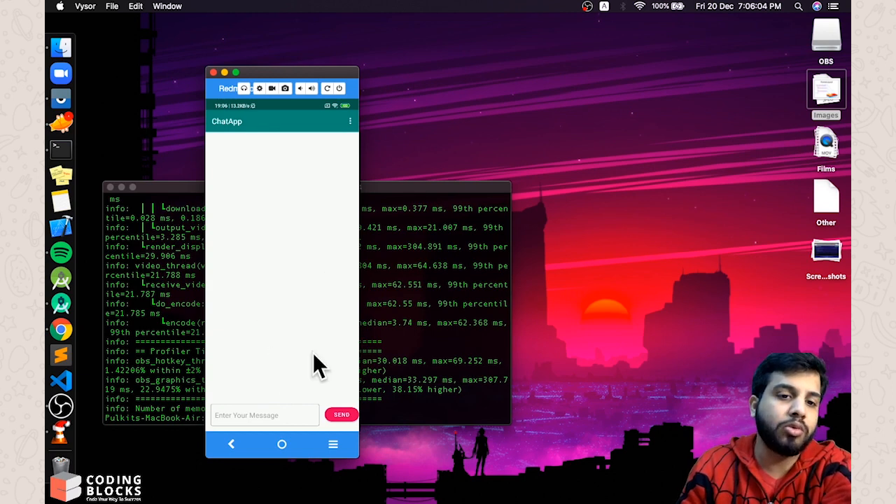
mouse_move(277, 194)
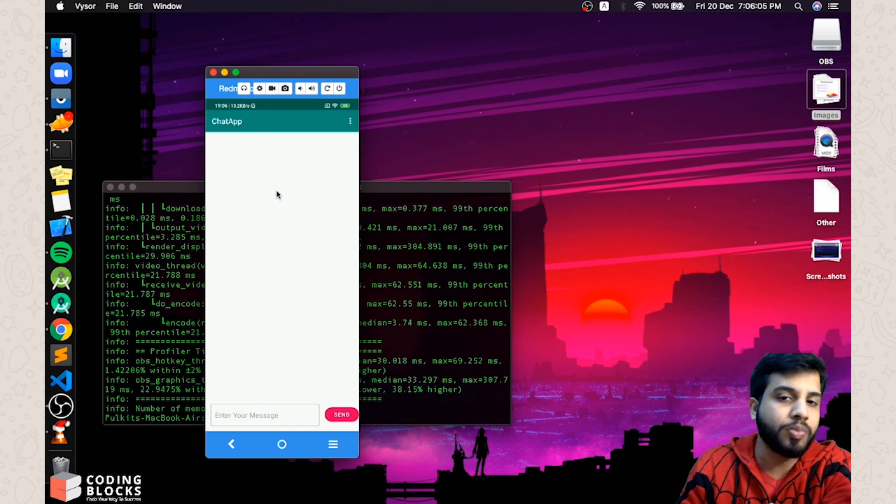